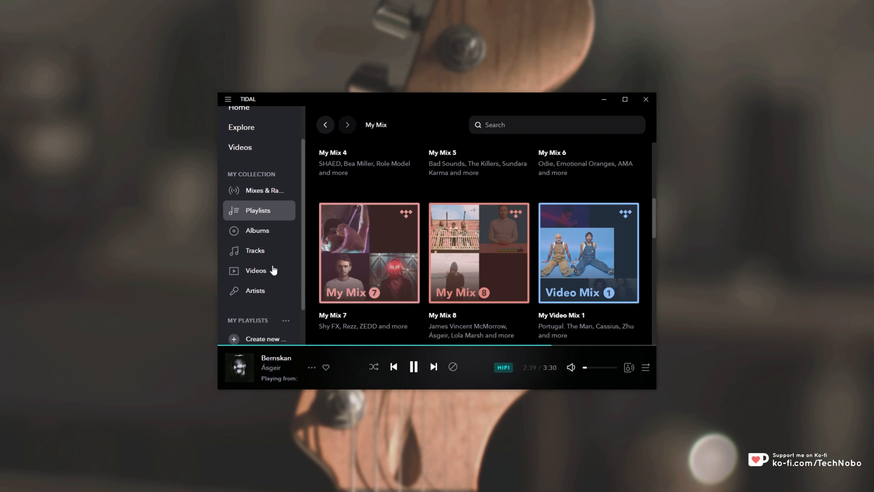
Step: Scroll the profile past Recent Tracks and Top Artists and open the 2019 listening report
{"action": "left_click", "coordinate": [624, 99]}
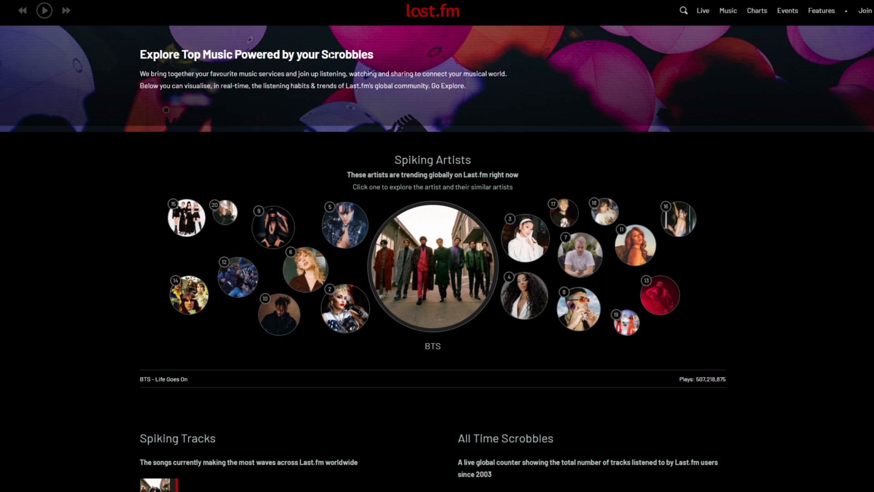
{"action": "mouse_move", "coordinate": [771, 202]}
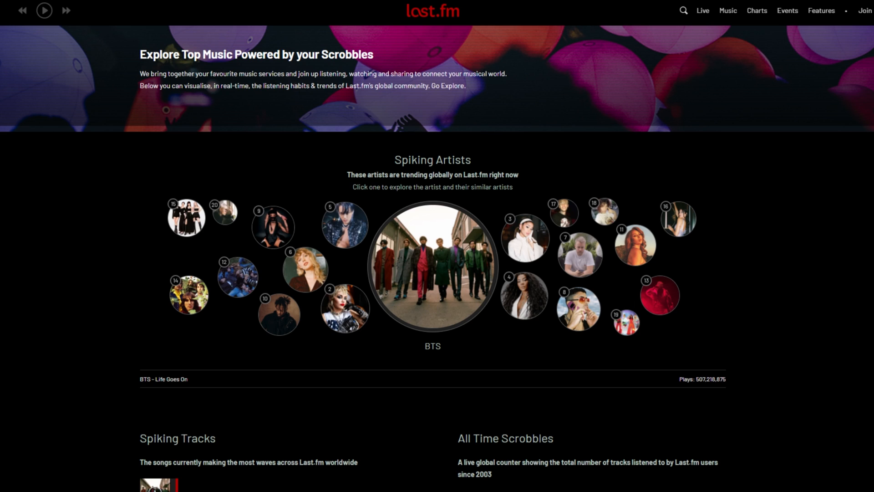
{"action": "mouse_move", "coordinate": [507, 197]}
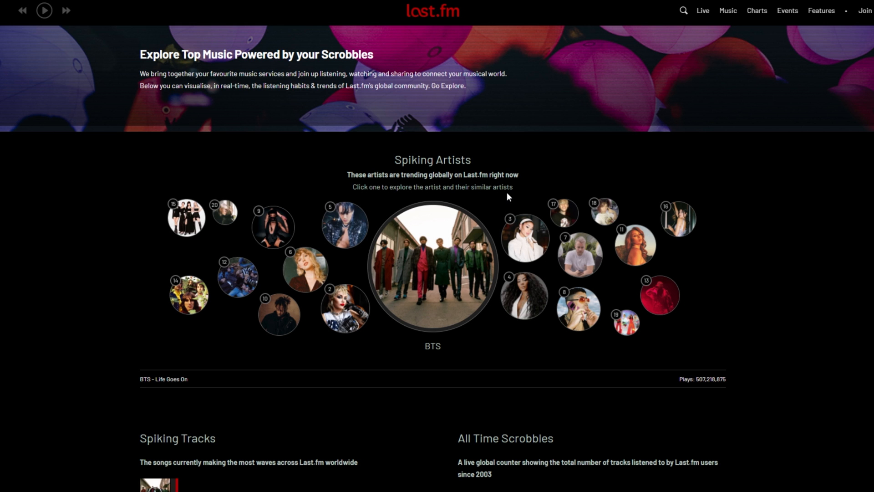
{"action": "scroll", "scroll_direction": "down", "scroll_amount": 3}
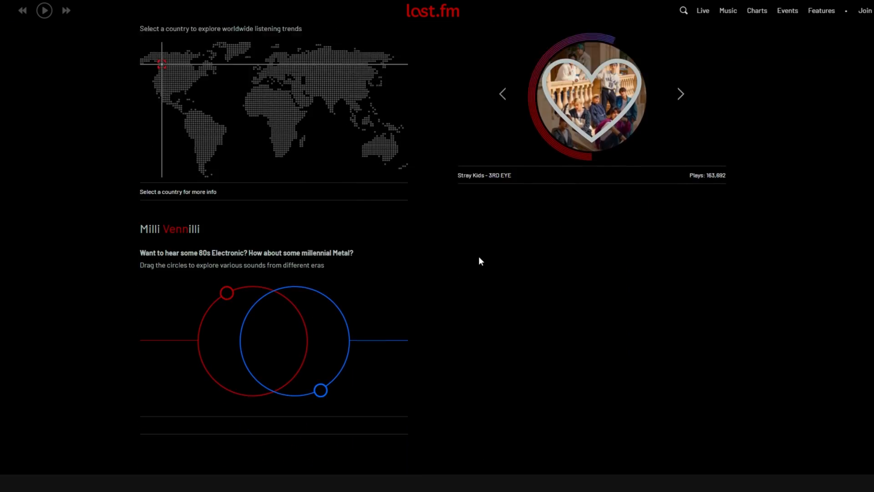
{"action": "scroll", "scroll_direction": "up", "scroll_amount": 3}
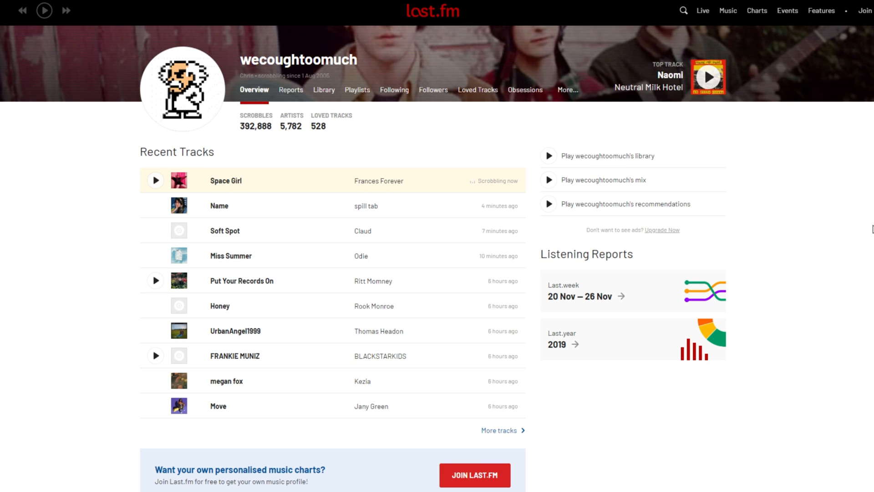
{"action": "mouse_move", "coordinate": [255, 125]}
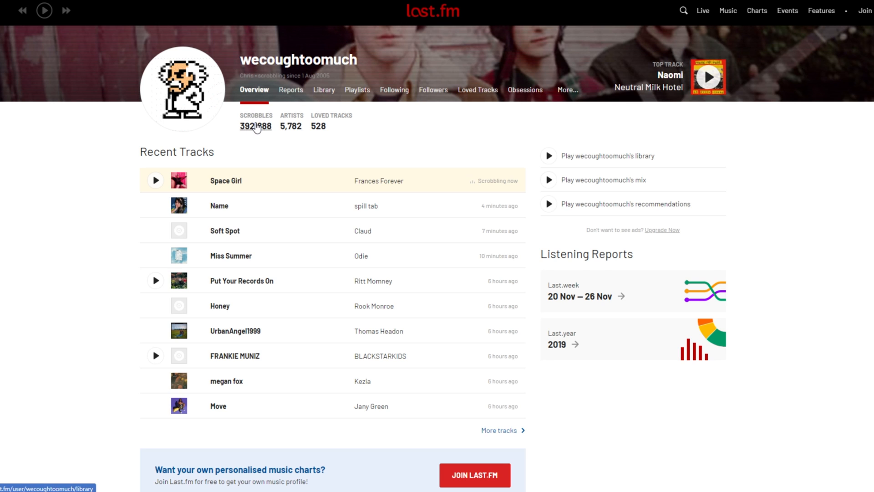
{"action": "scroll", "scroll_direction": "down", "scroll_amount": 3}
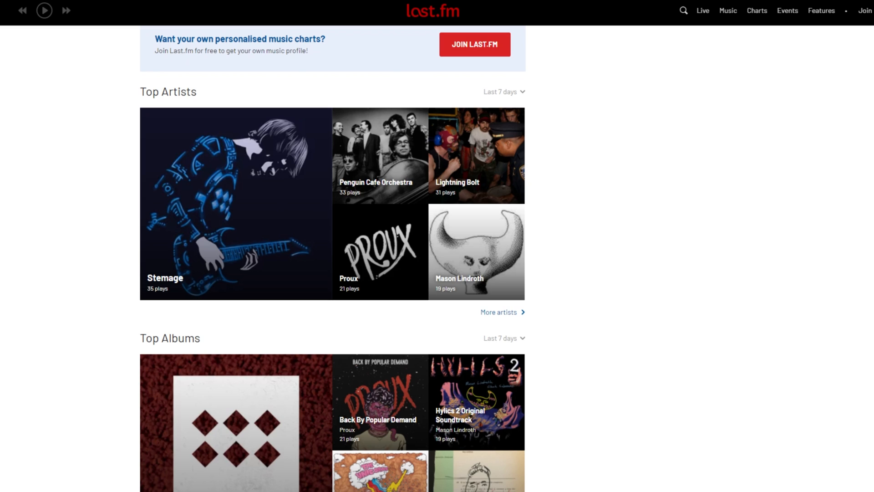
{"action": "scroll", "scroll_direction": "down", "scroll_amount": 3}
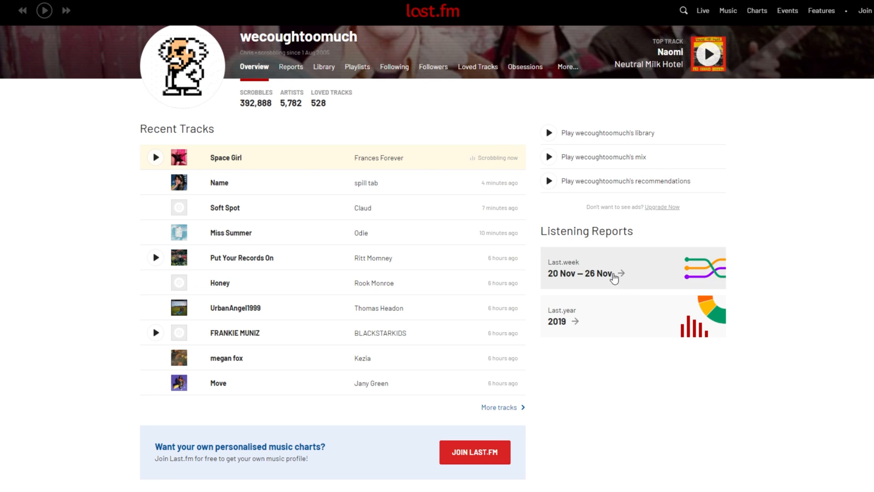
{"action": "mouse_move", "coordinate": [604, 314]}
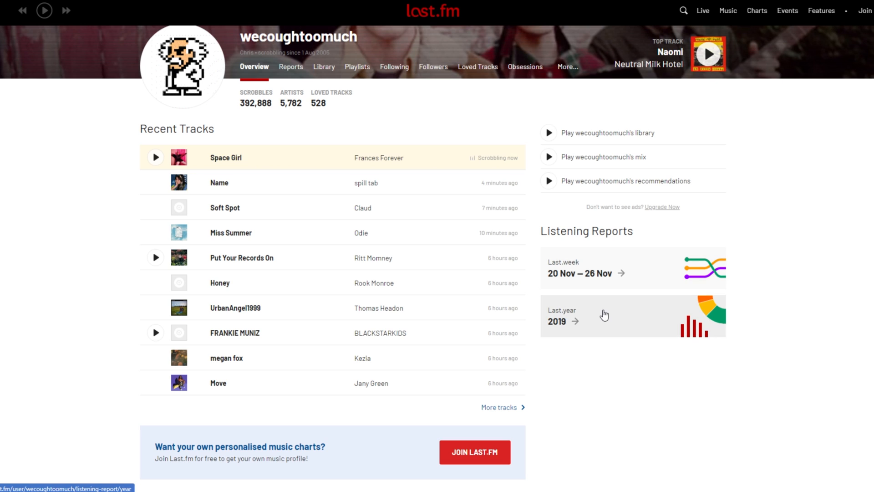
{"action": "left_click", "coordinate": [563, 316]}
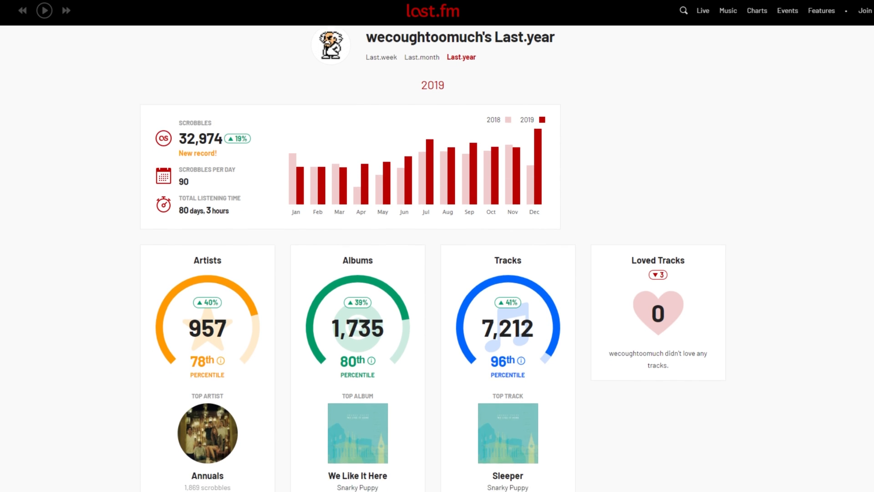
{"action": "scroll", "scroll_direction": "down", "scroll_amount": 3}
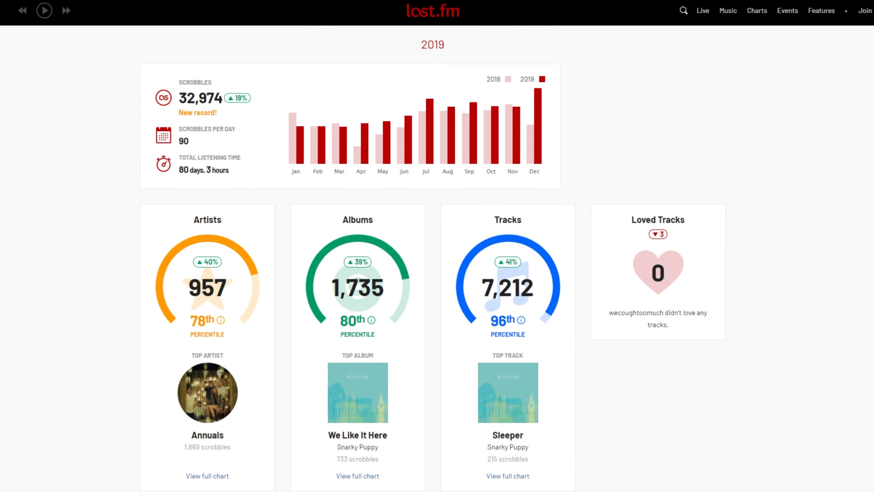
{"action": "scroll", "scroll_direction": "down", "scroll_amount": 3}
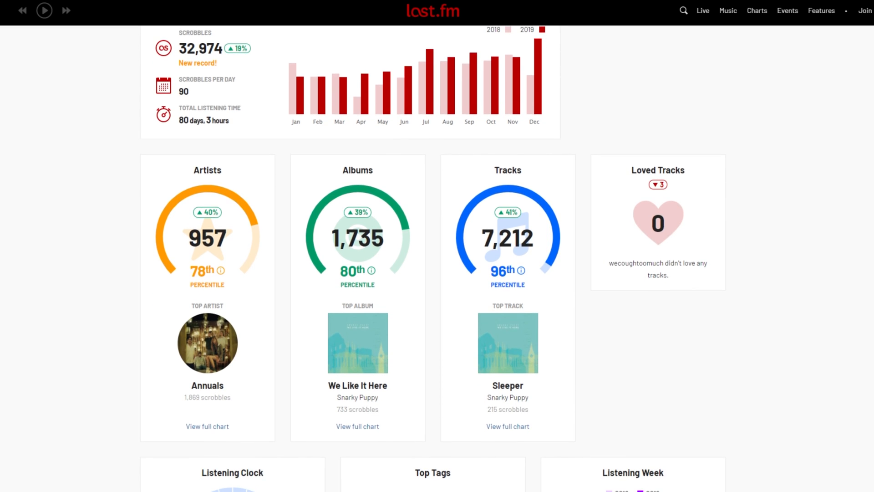
{"action": "scroll", "scroll_direction": "down", "scroll_amount": 3}
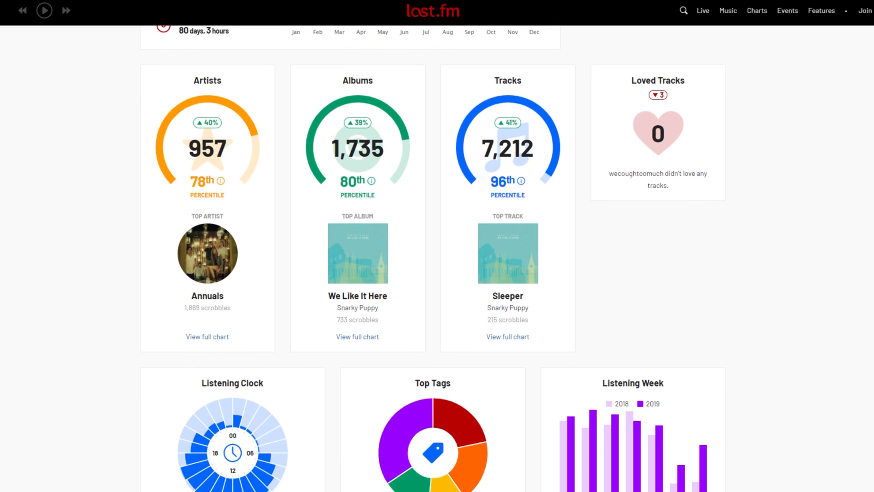
{"action": "scroll", "scroll_direction": "down", "scroll_amount": 3}
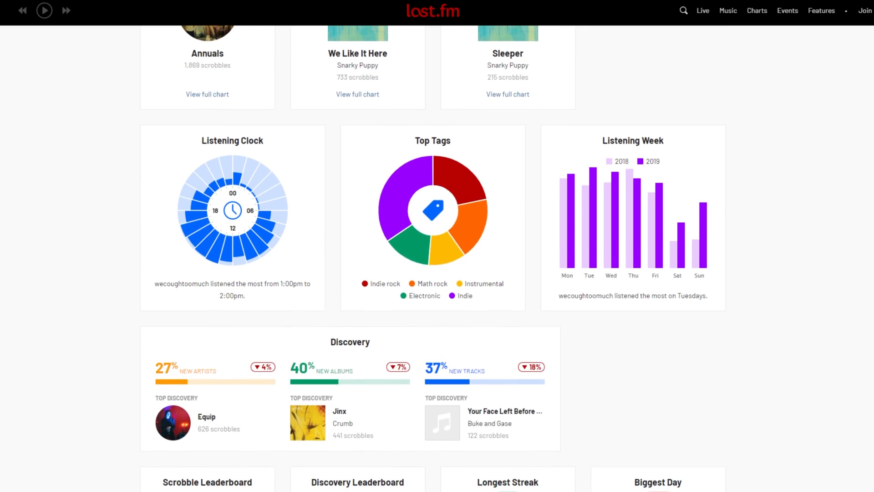
{"action": "scroll", "scroll_direction": "down", "scroll_amount": 3}
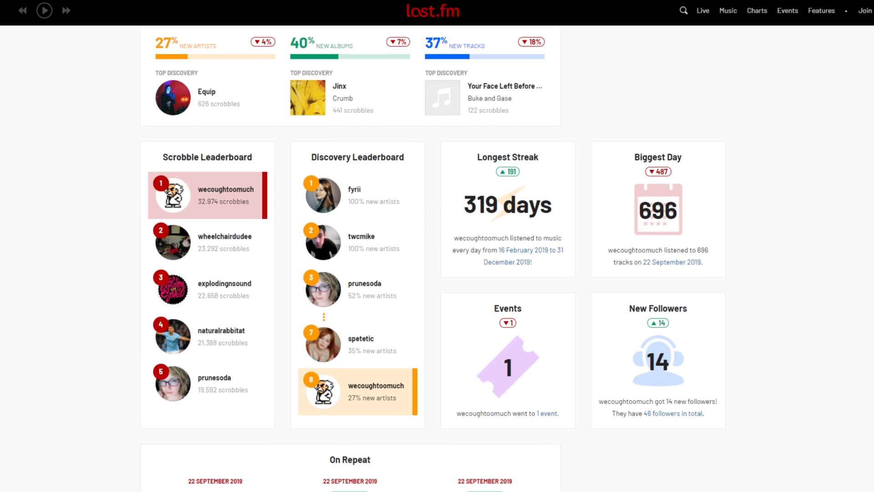
{"action": "scroll", "scroll_direction": "down", "scroll_amount": 3}
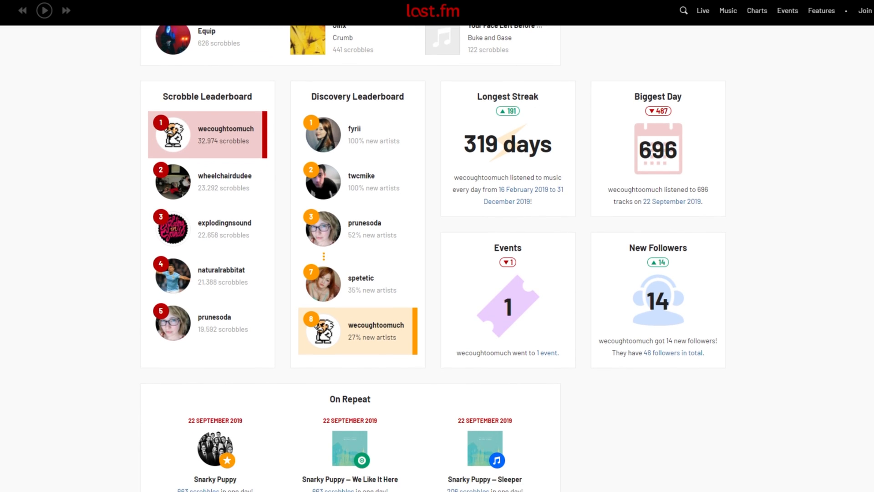
{"action": "scroll", "scroll_direction": "up", "scroll_amount": 3}
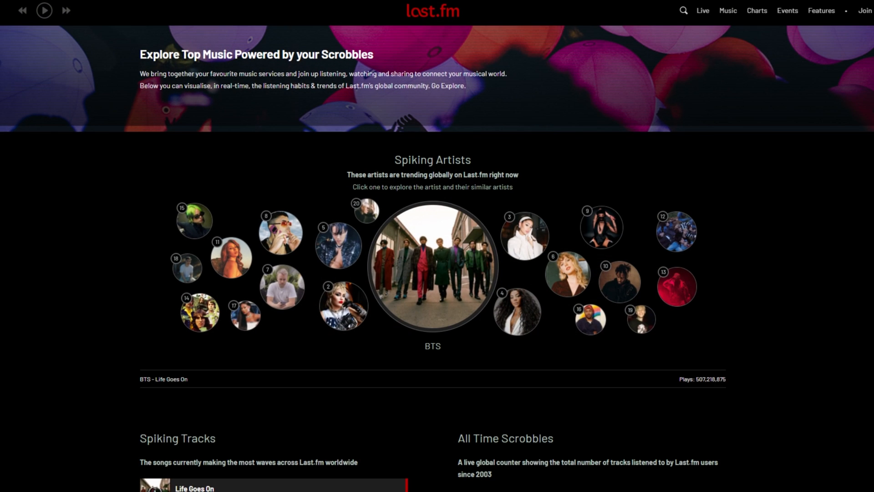
{"action": "mouse_move", "coordinate": [802, 117]}
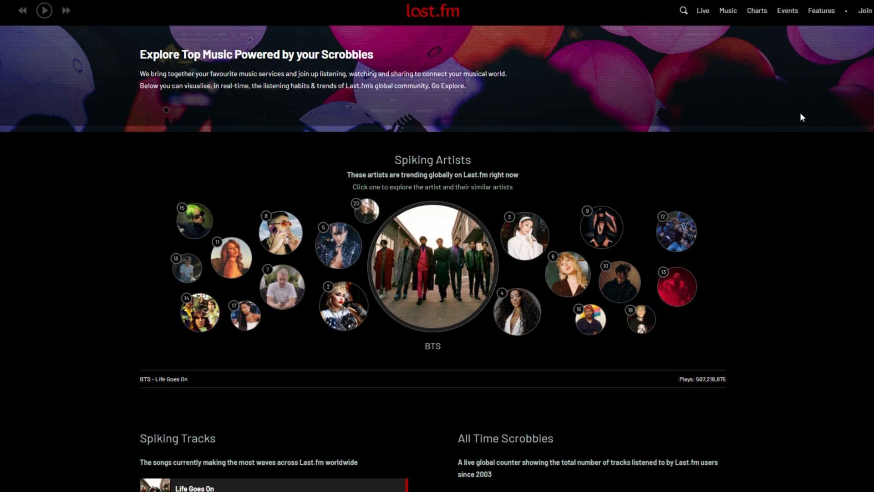
{"action": "mouse_move", "coordinate": [865, 11]}
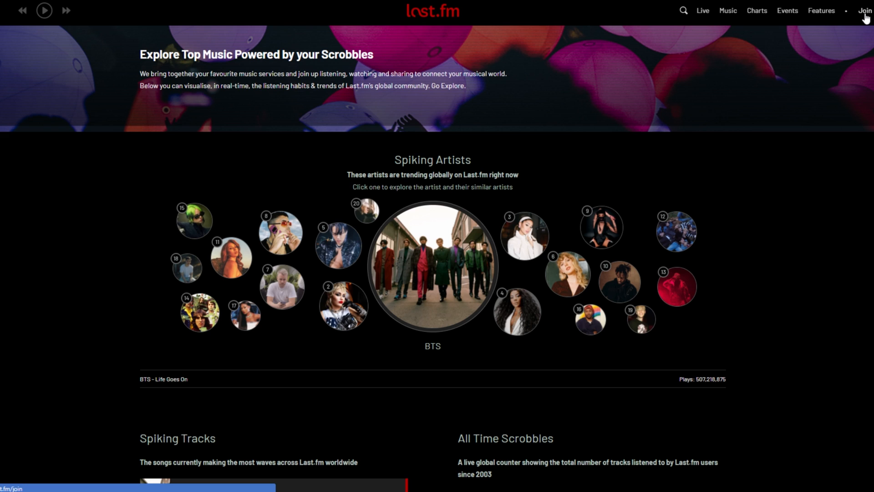
Step: Reach the Join form after a brief visit to Log in and focus the Username field
{"action": "left_click", "coordinate": [865, 10]}
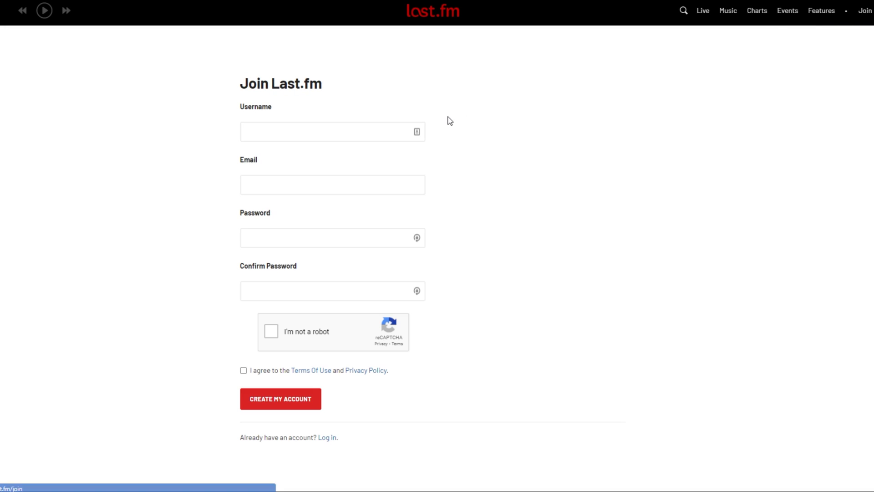
{"action": "left_click", "coordinate": [327, 437]}
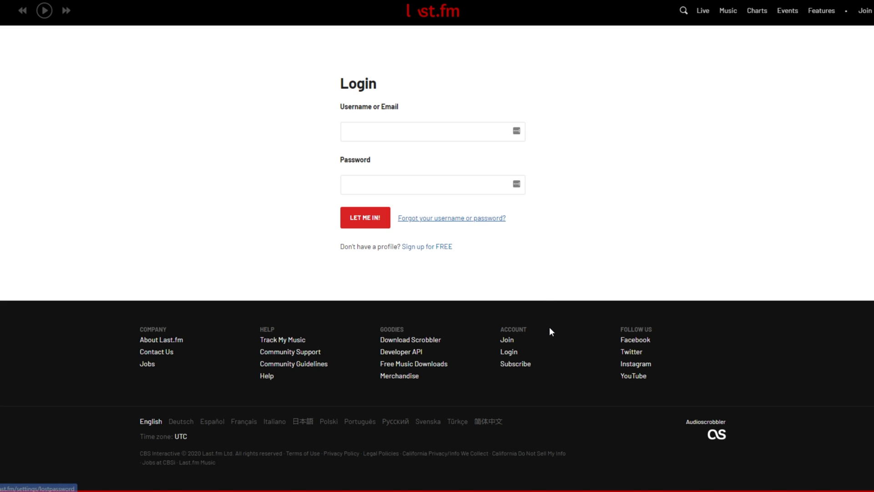
{"action": "left_click", "coordinate": [426, 247]}
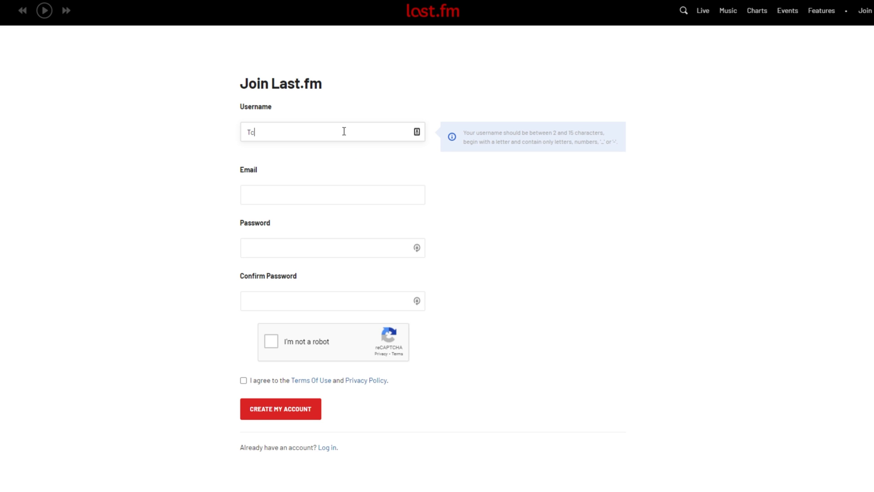
{"action": "left_click", "coordinate": [281, 409]}
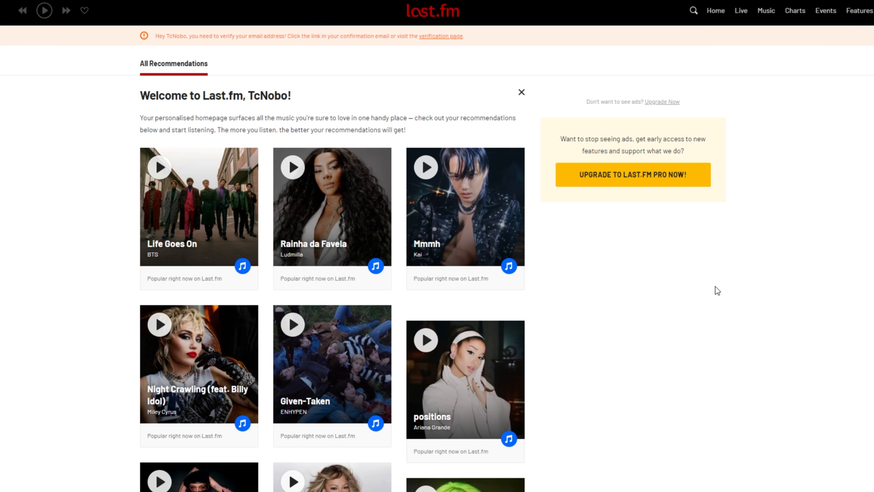
Step: Confirm the email via the verification link and continue from Account verified to Home
{"action": "scroll", "scroll_direction": "down", "scroll_amount": 3}
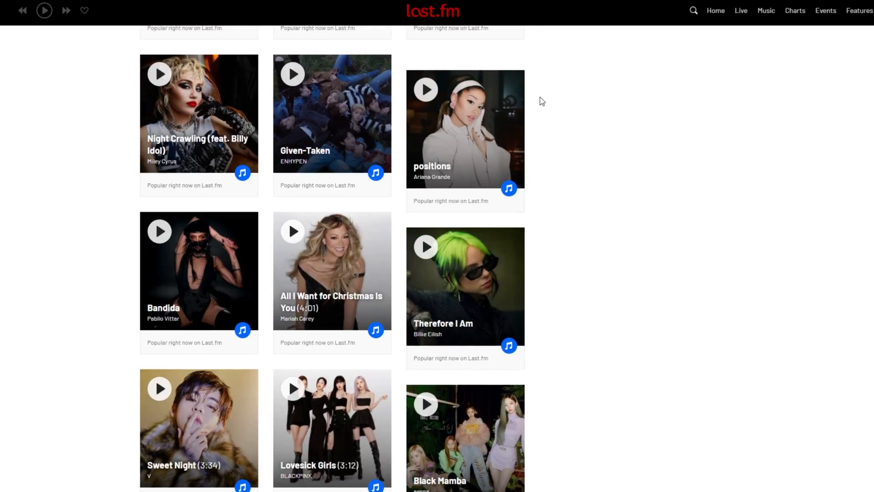
{"action": "scroll", "scroll_direction": "up", "scroll_amount": 3}
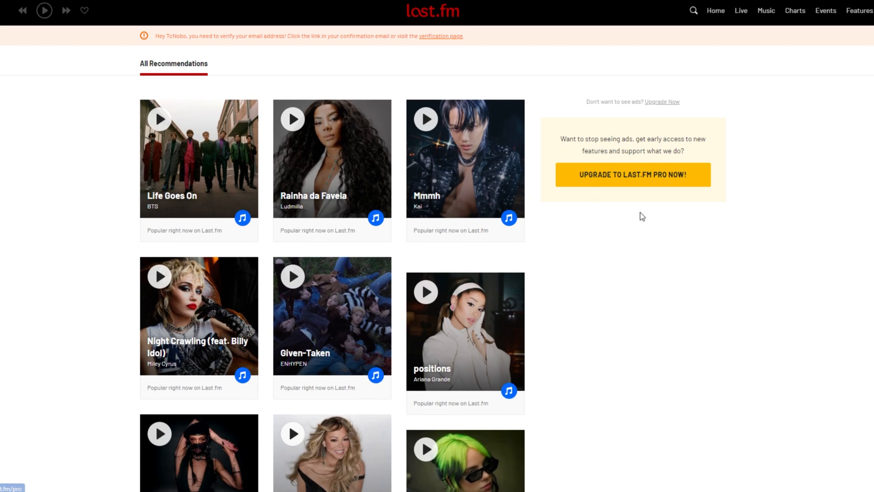
{"action": "left_click", "coordinate": [441, 36]}
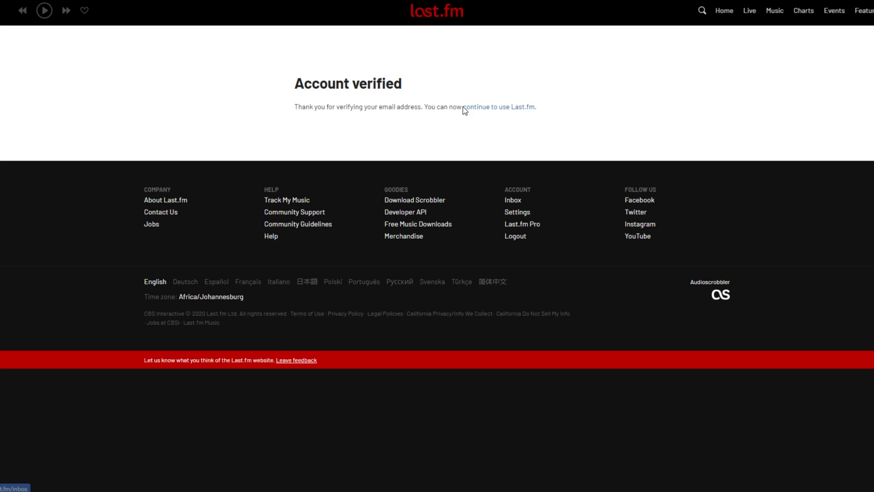
{"action": "left_click", "coordinate": [500, 107]}
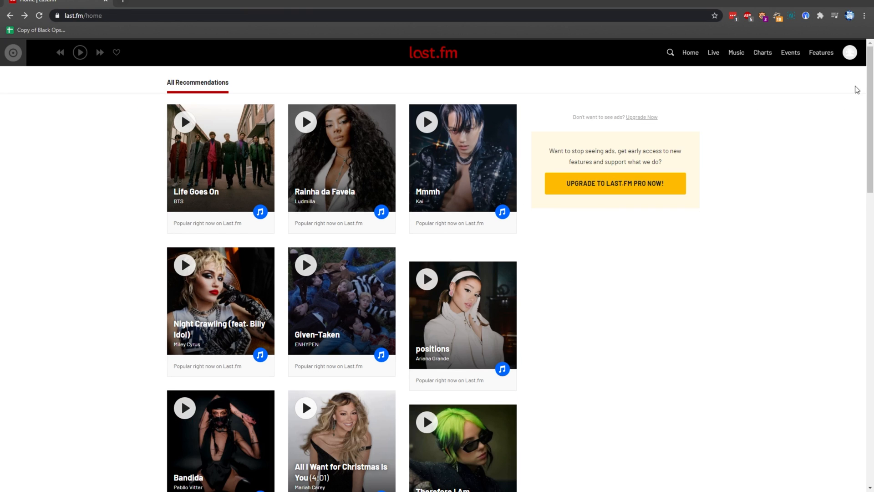
Step: Go from the avatar menu to Settings and switch to the Applications settings
{"action": "left_click", "coordinate": [850, 53]}
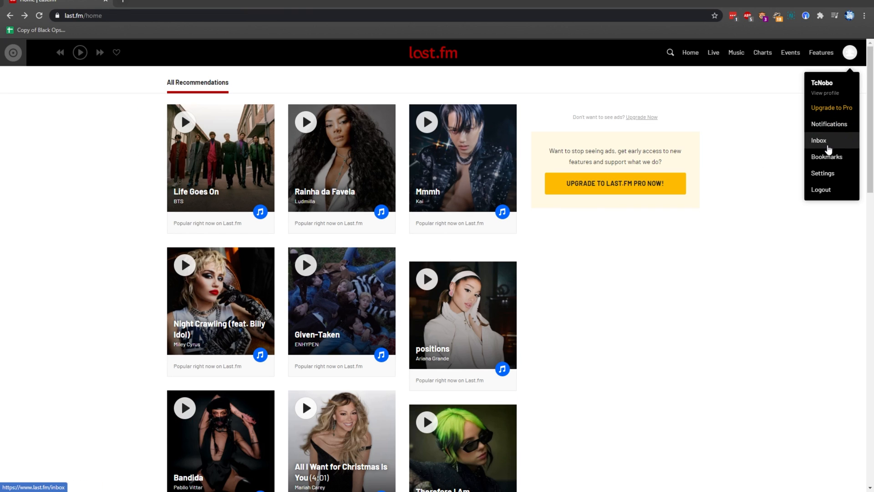
{"action": "left_click", "coordinate": [822, 173]}
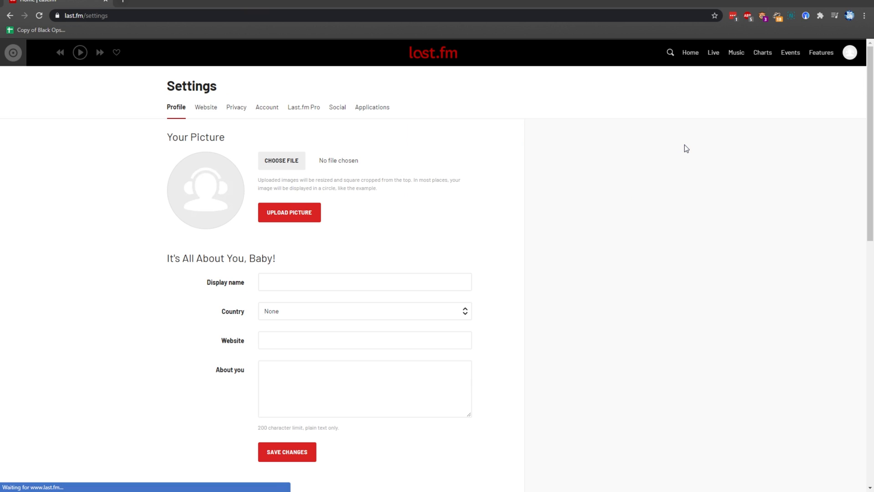
{"action": "mouse_move", "coordinate": [563, 231]}
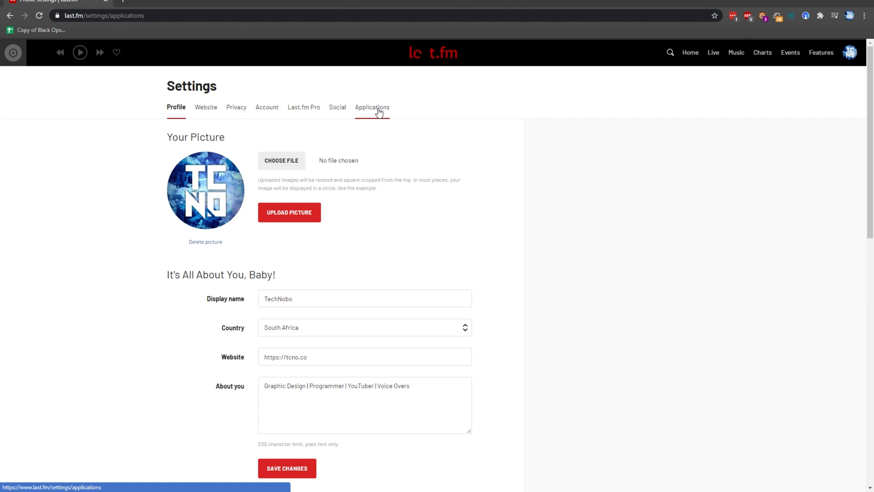
{"action": "left_click", "coordinate": [371, 108]}
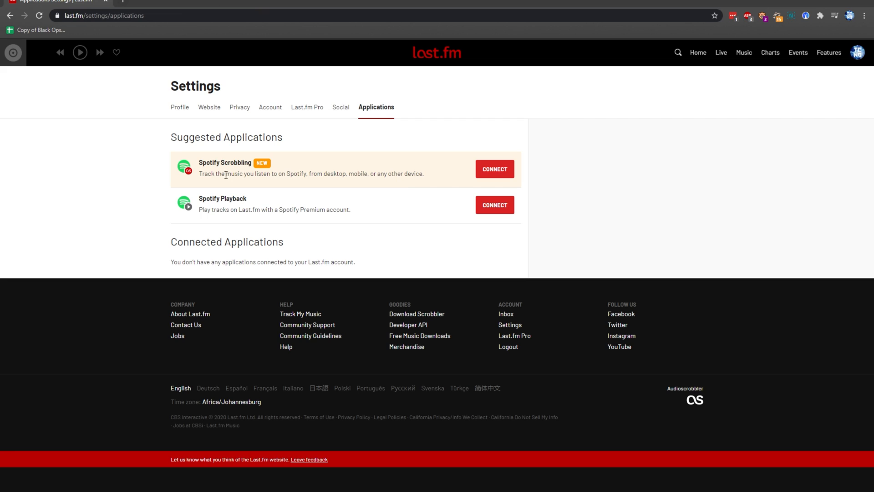
Step: Select part of the Spotify Playback description text, then deselect it
{"action": "left_click_drag", "start_coordinate": [274, 173], "coordinate": [316, 173]}
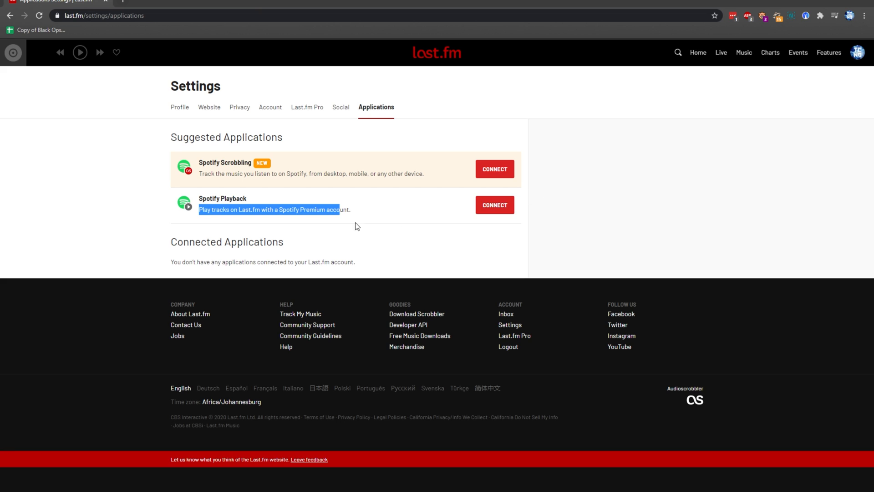
{"action": "left_click", "coordinate": [306, 230]}
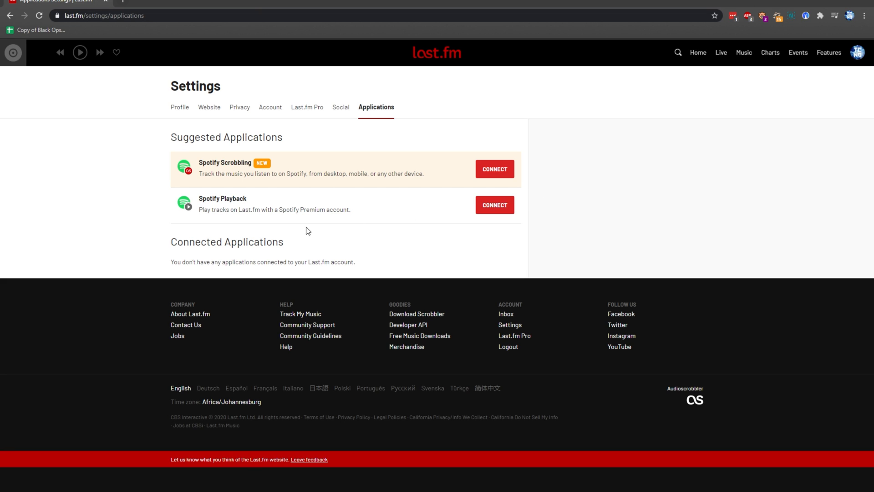
Step: Go to Track My Music from the footer and scroll to the supported services grid
{"action": "left_click", "coordinate": [300, 313]}
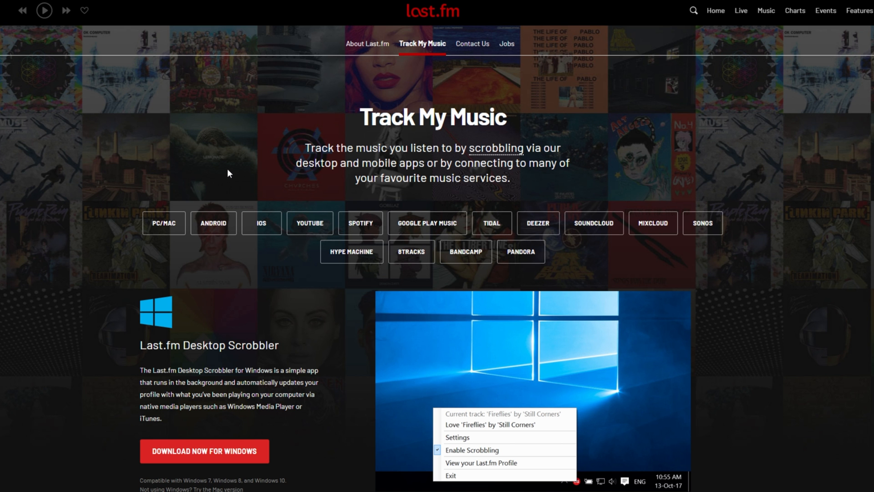
{"action": "mouse_move", "coordinate": [491, 227]}
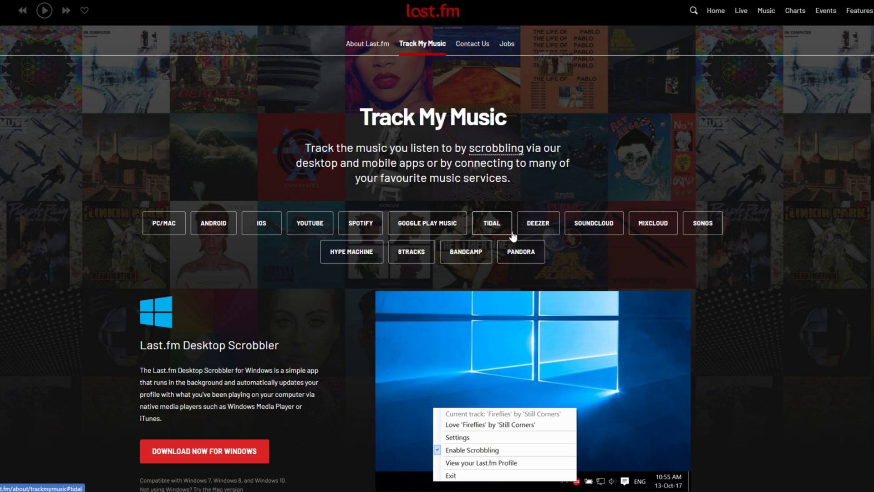
{"action": "mouse_move", "coordinate": [702, 223]}
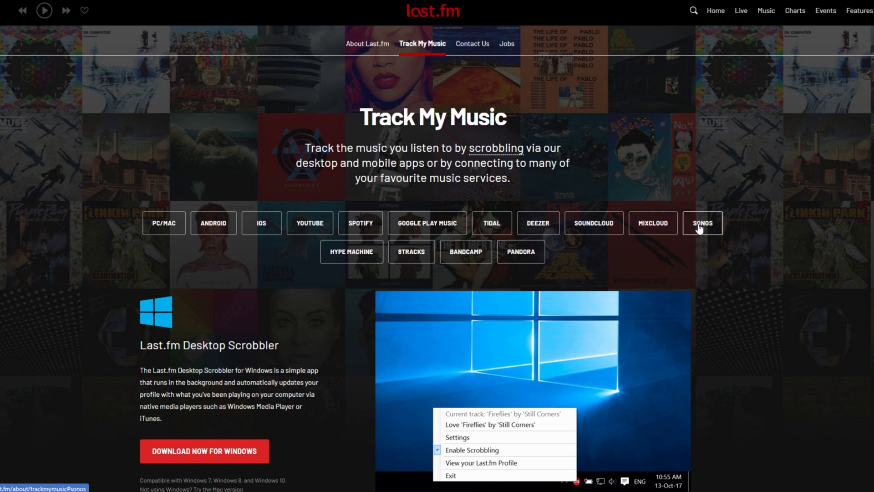
{"action": "mouse_move", "coordinate": [532, 268]}
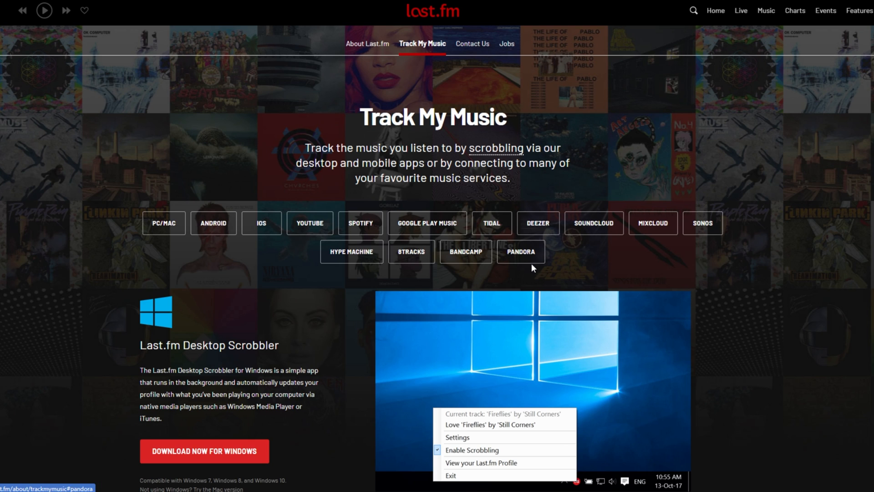
{"action": "mouse_move", "coordinate": [259, 188]}
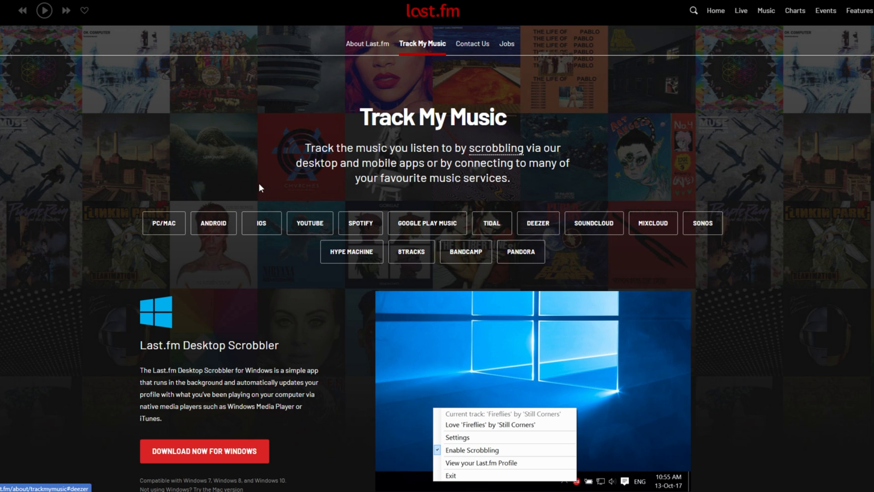
{"action": "mouse_move", "coordinate": [320, 281]}
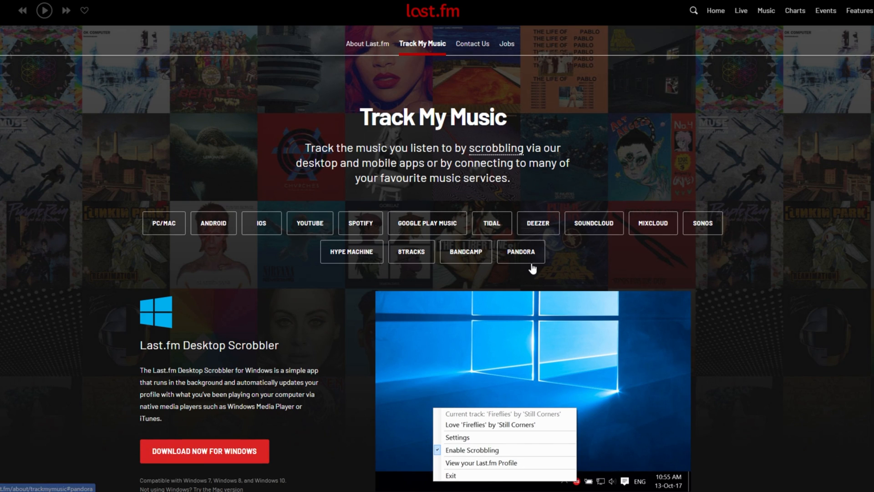
{"action": "mouse_move", "coordinate": [568, 85]}
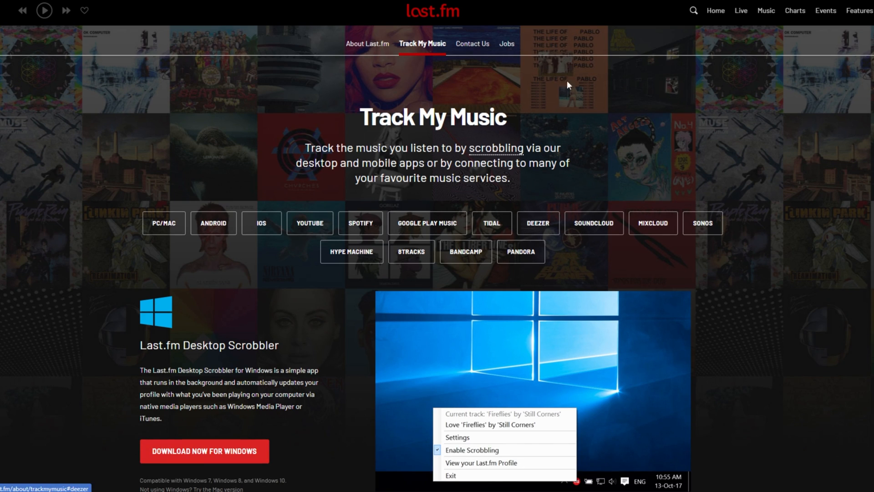
{"action": "mouse_move", "coordinate": [319, 282]}
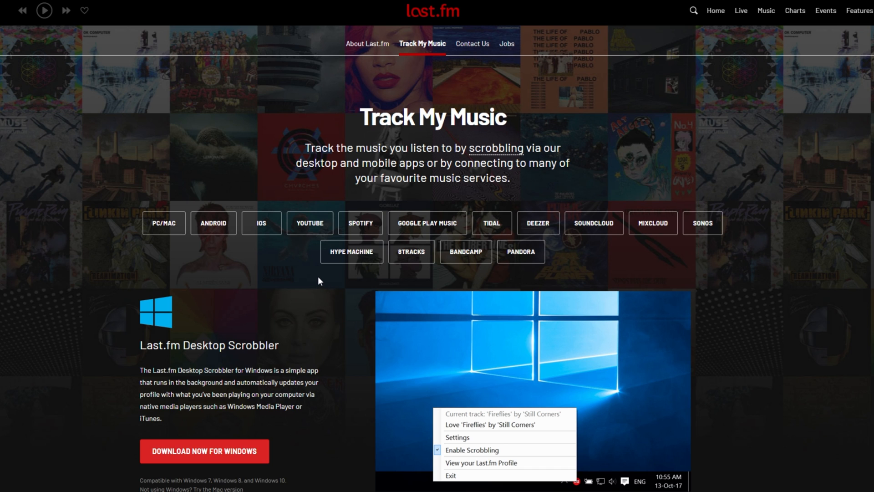
{"action": "scroll", "scroll_direction": "down", "scroll_amount": 3}
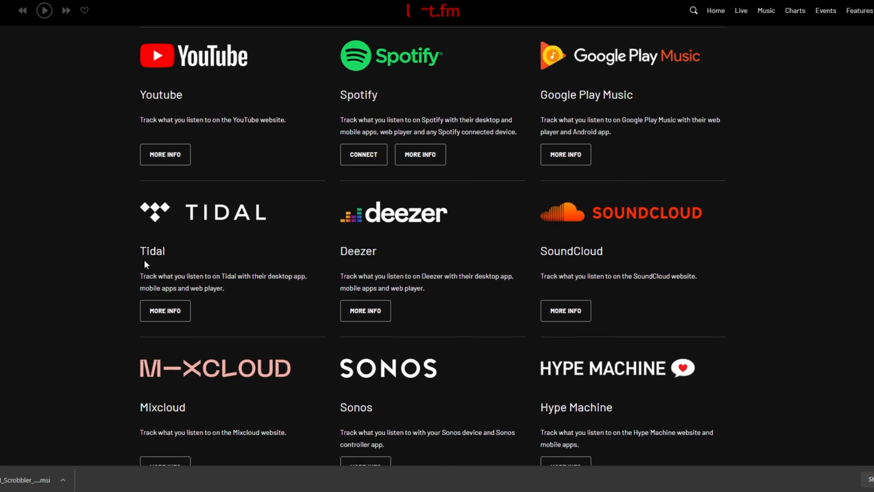
Step: Accept the license, install to the default folder, launch the scrobbler and choose Log In
{"action": "scroll", "scroll_direction": "down", "scroll_amount": 3}
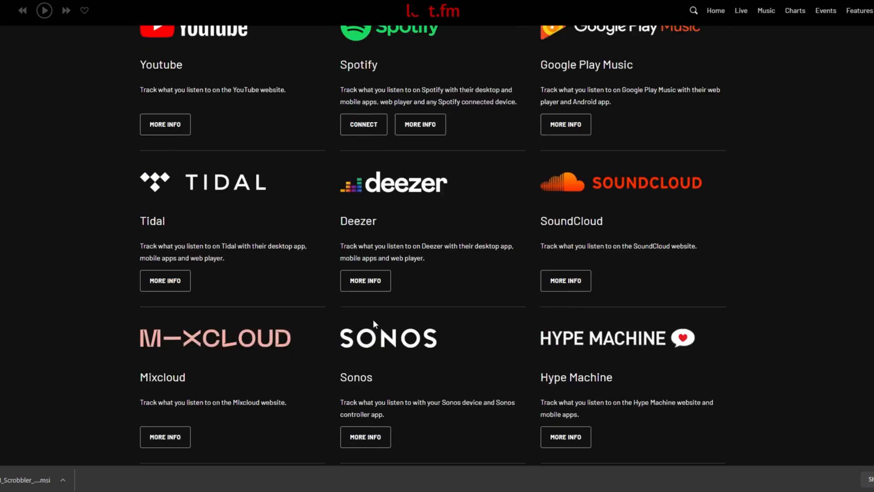
{"action": "scroll", "scroll_direction": "up", "scroll_amount": 3}
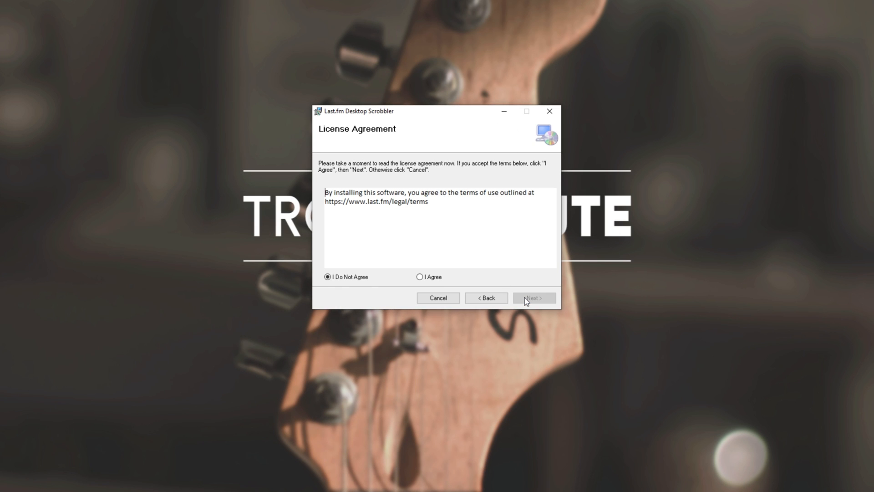
{"action": "left_click", "coordinate": [533, 297]}
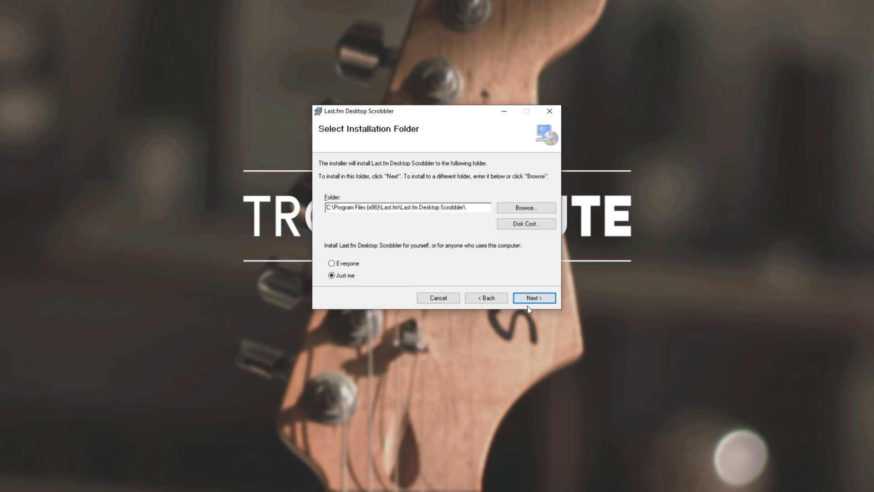
{"action": "left_click", "coordinate": [533, 296]}
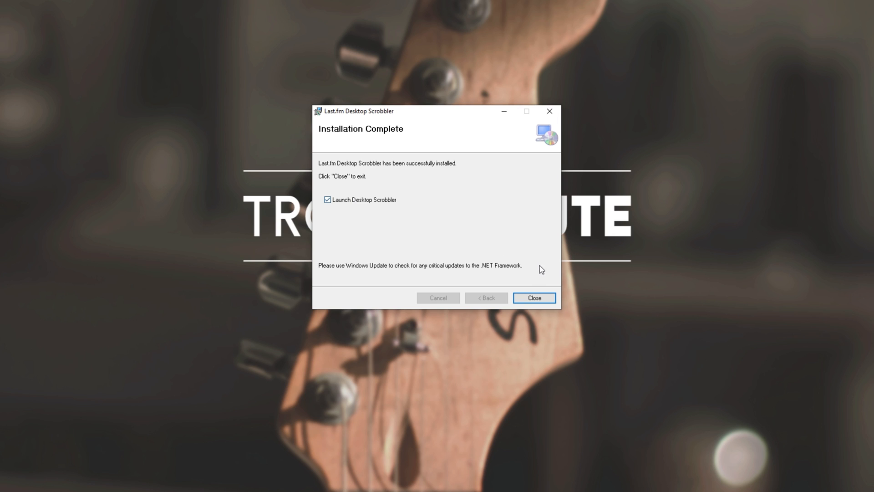
{"action": "left_click", "coordinate": [533, 297]}
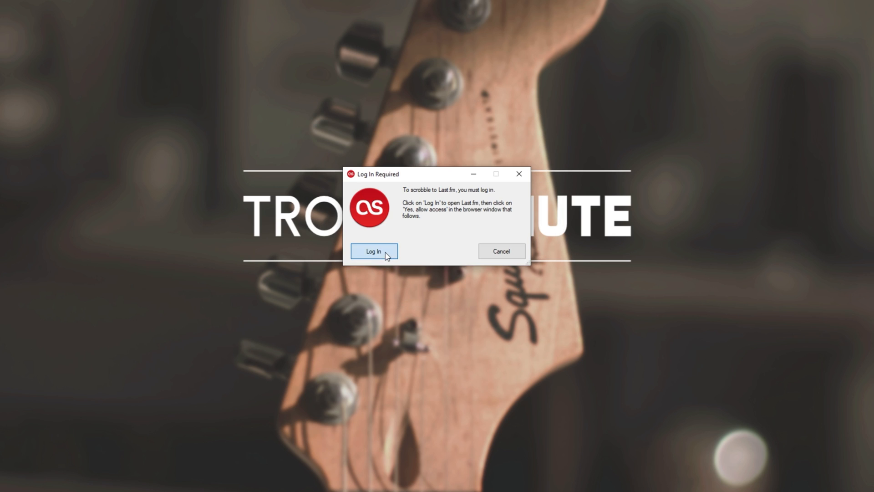
{"action": "left_click", "coordinate": [373, 251]}
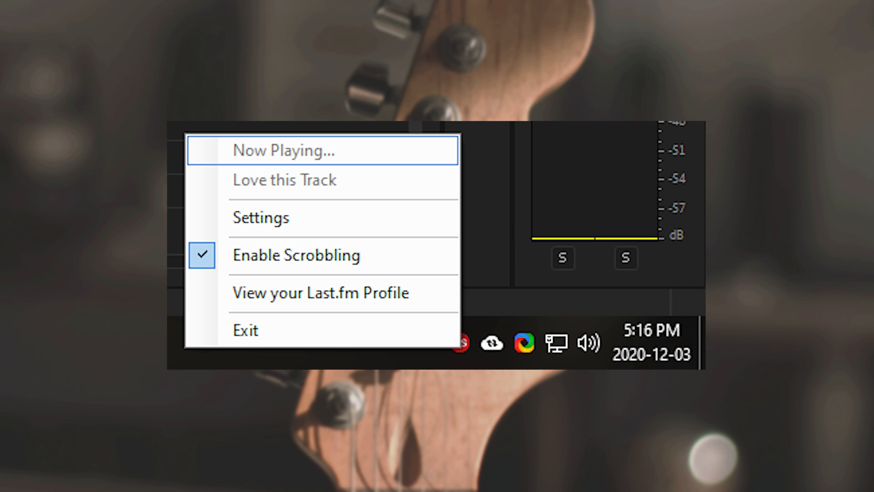
Step: Enable the Windows Media Player plugin in the scrobbler settings and close them
{"action": "left_click", "coordinate": [261, 217]}
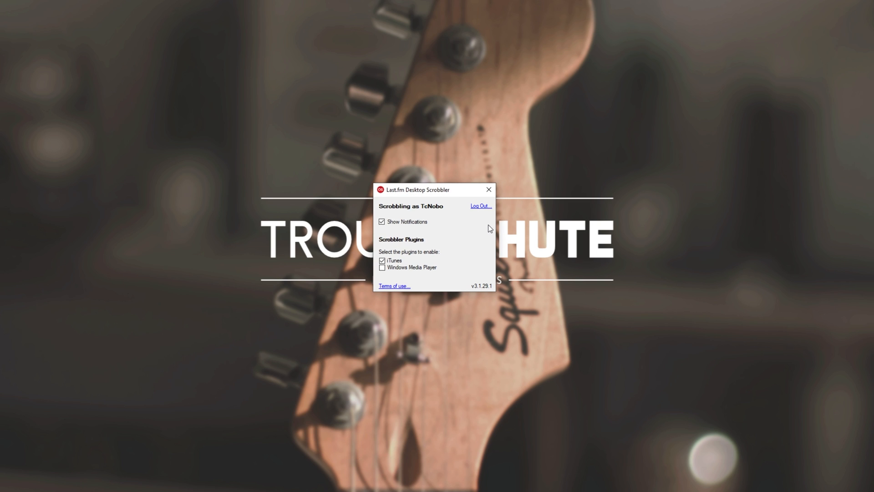
{"action": "mouse_move", "coordinate": [406, 272]}
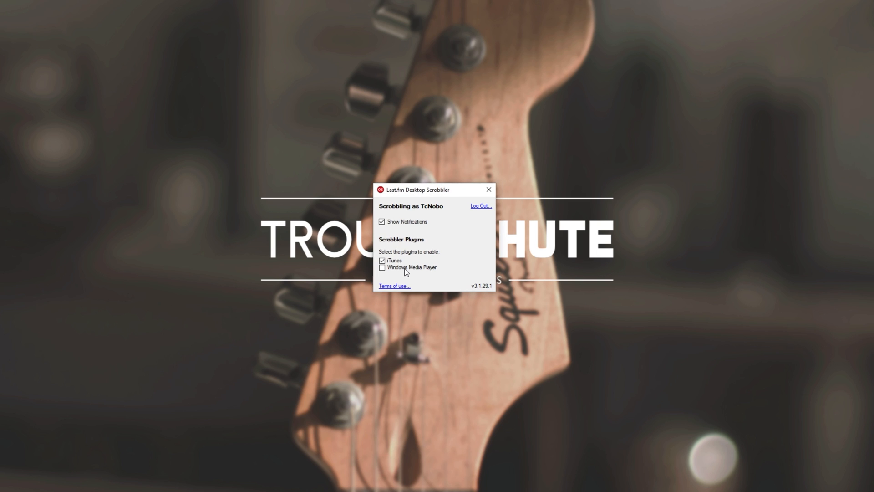
{"action": "left_click", "coordinate": [382, 267]}
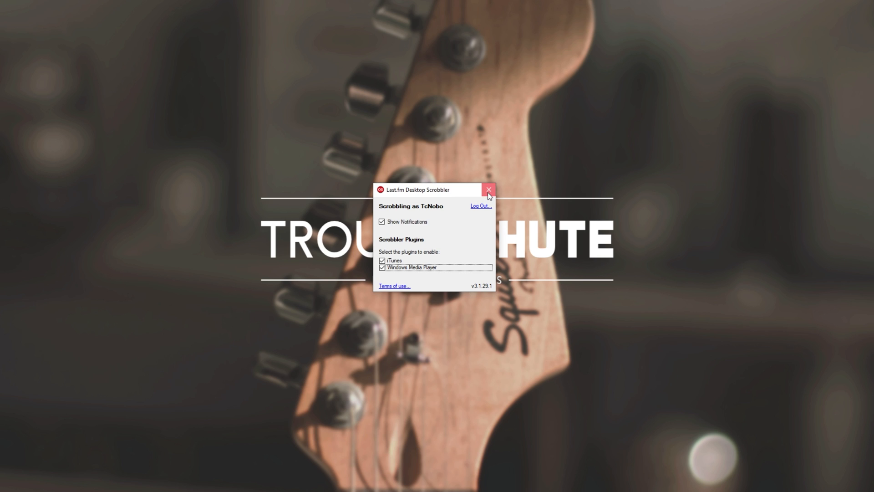
{"action": "left_click", "coordinate": [489, 189]}
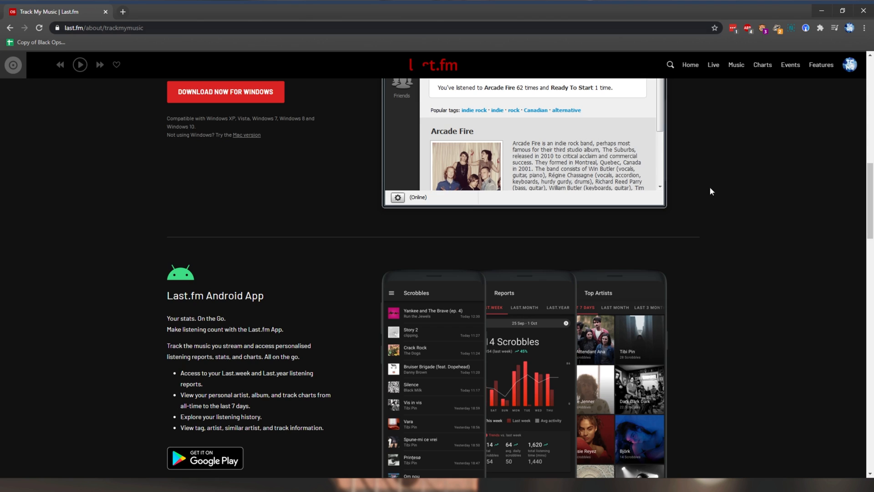
Step: Open the YouTube and Tidal More Info help articles in new tabs from the services grid
{"action": "scroll", "scroll_direction": "down", "scroll_amount": 3}
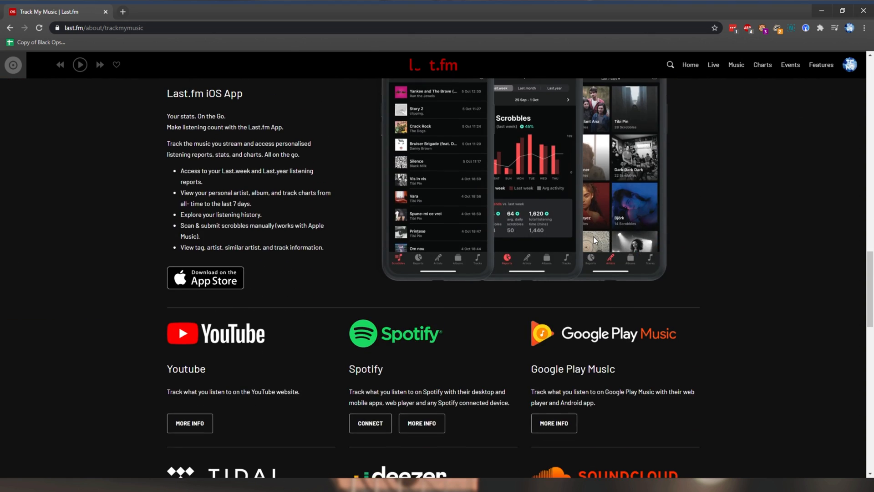
{"action": "scroll", "scroll_direction": "down", "scroll_amount": 3}
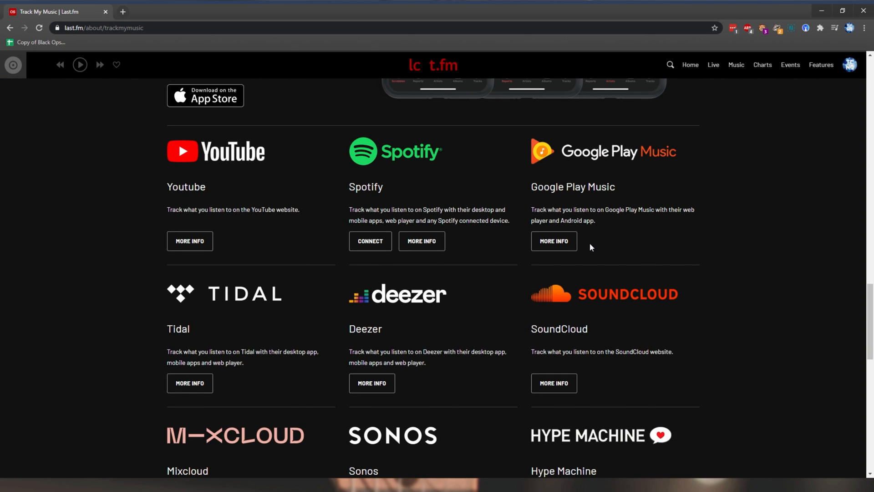
{"action": "mouse_move", "coordinate": [615, 169]}
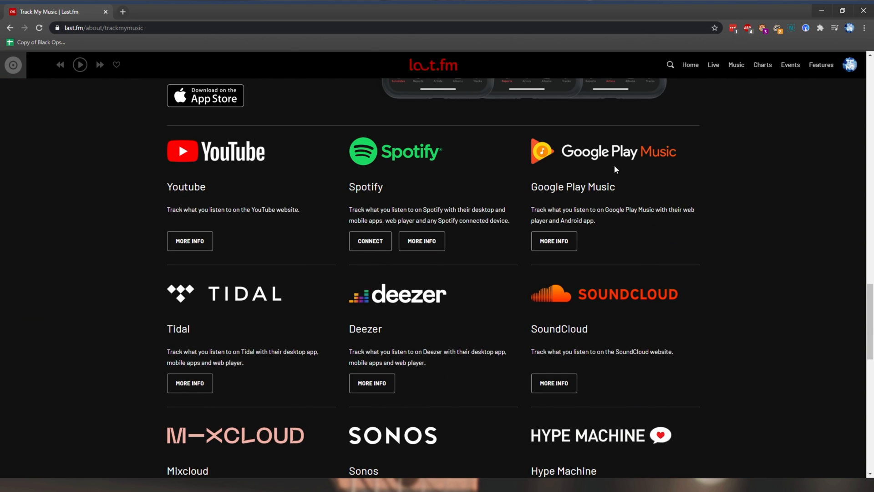
{"action": "left_click", "coordinate": [189, 240]}
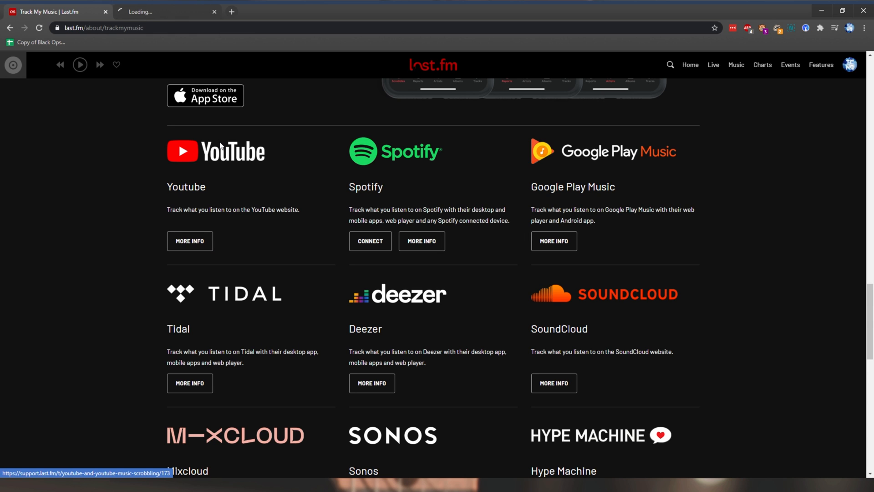
{"action": "left_click", "coordinate": [189, 240]}
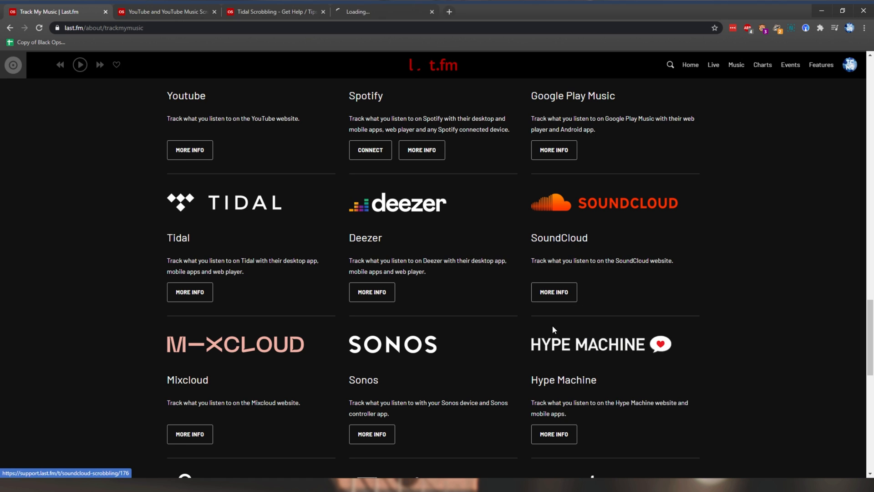
{"action": "scroll", "scroll_direction": "down", "scroll_amount": 3}
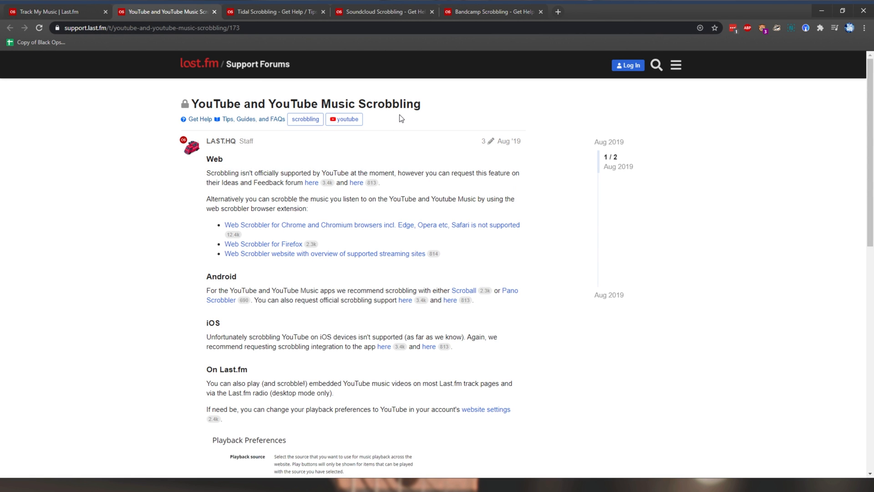
{"action": "mouse_move", "coordinate": [279, 103]}
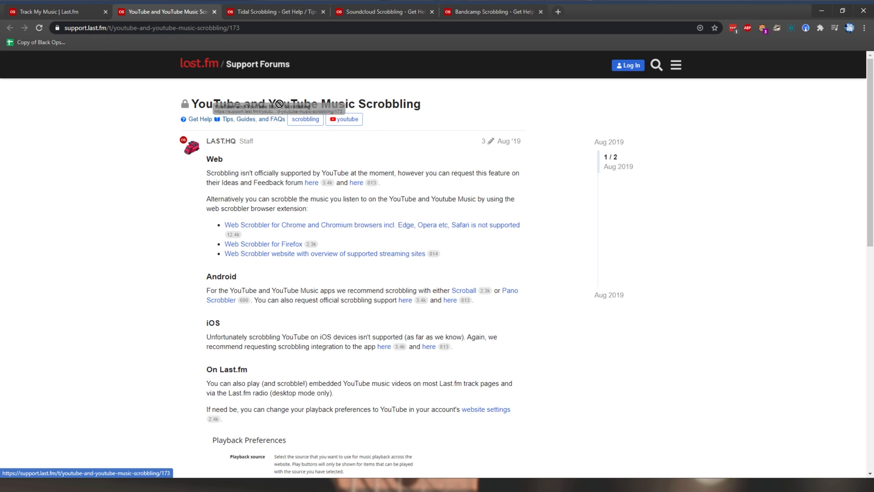
Step: View the Chrome Web Scrobbler store page in a new tab, then close it to return to the Tidal guide
{"action": "double_click", "coordinate": [213, 158]}
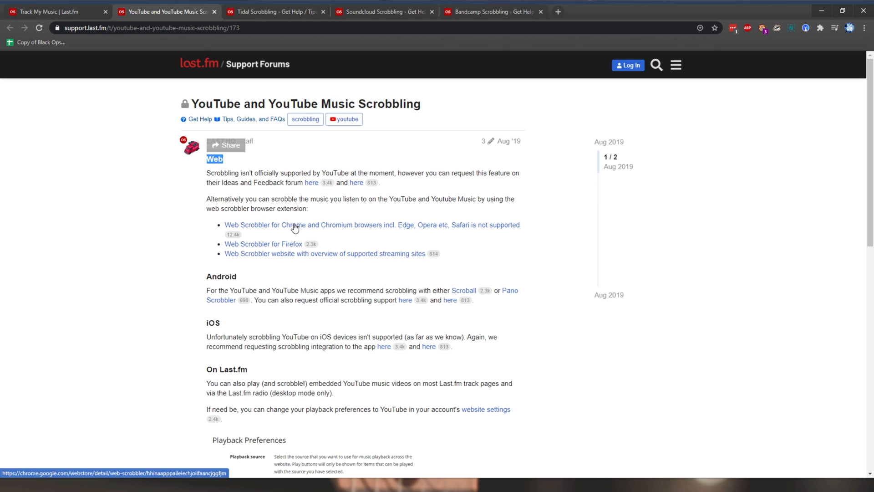
{"action": "mouse_move", "coordinate": [304, 228]}
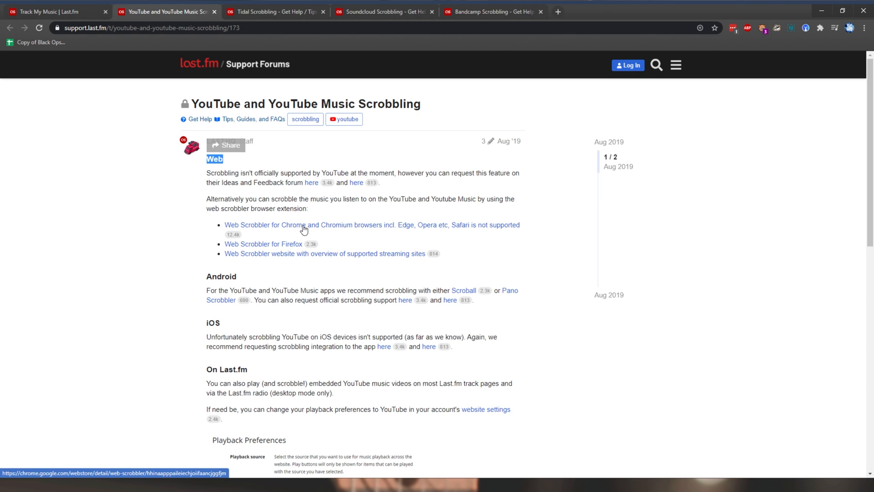
{"action": "right_click", "coordinate": [305, 225]}
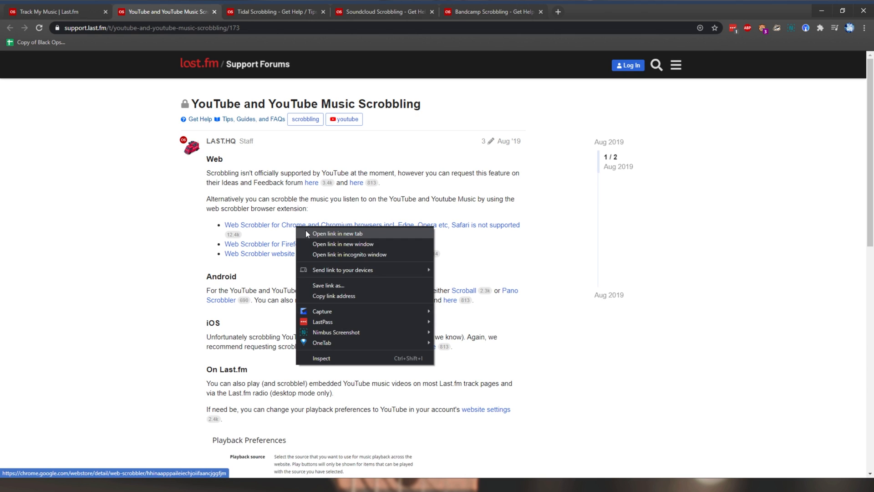
{"action": "left_click", "coordinate": [337, 234]}
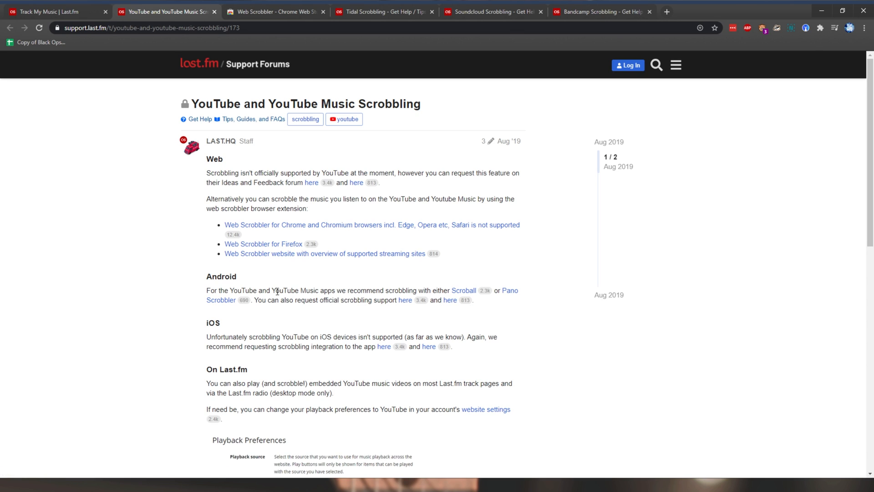
{"action": "left_click", "coordinate": [273, 12]}
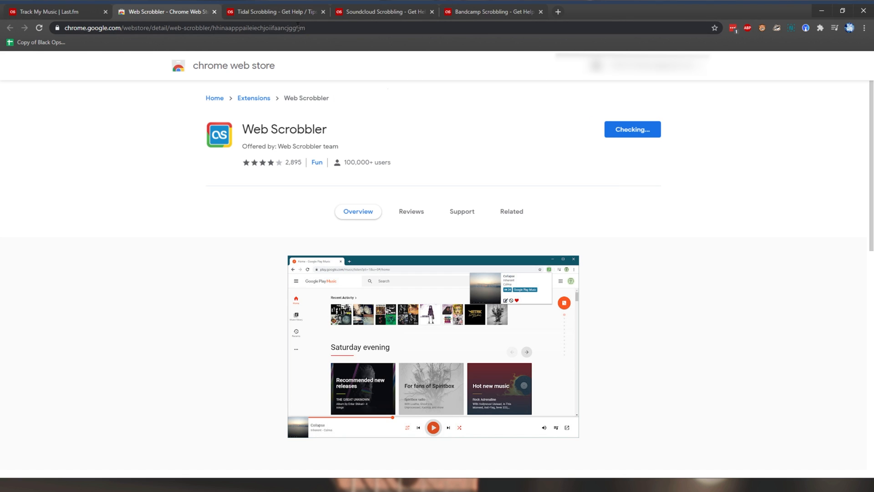
{"action": "left_click", "coordinate": [511, 211]}
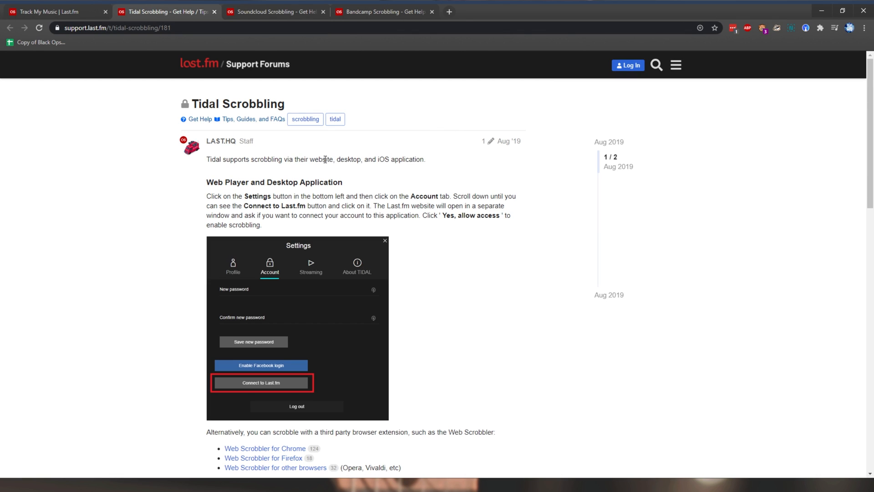
{"action": "double_click", "coordinate": [274, 182]}
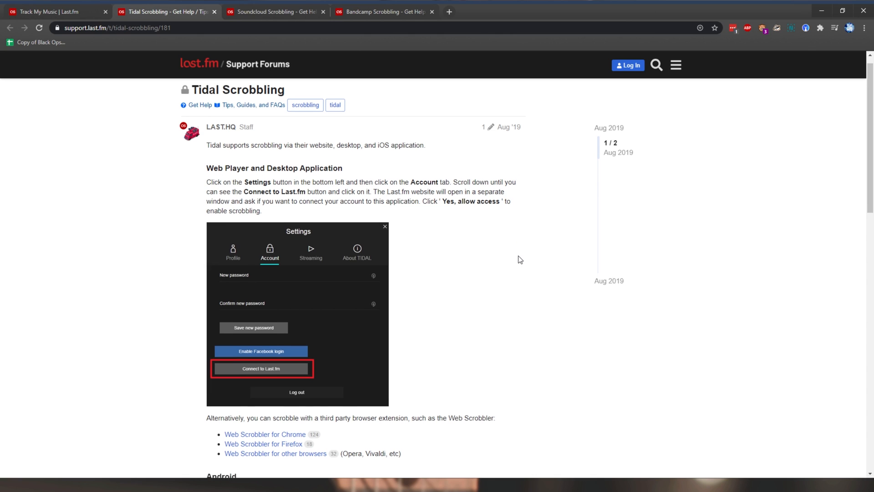
{"action": "scroll", "scroll_direction": "down", "scroll_amount": 3}
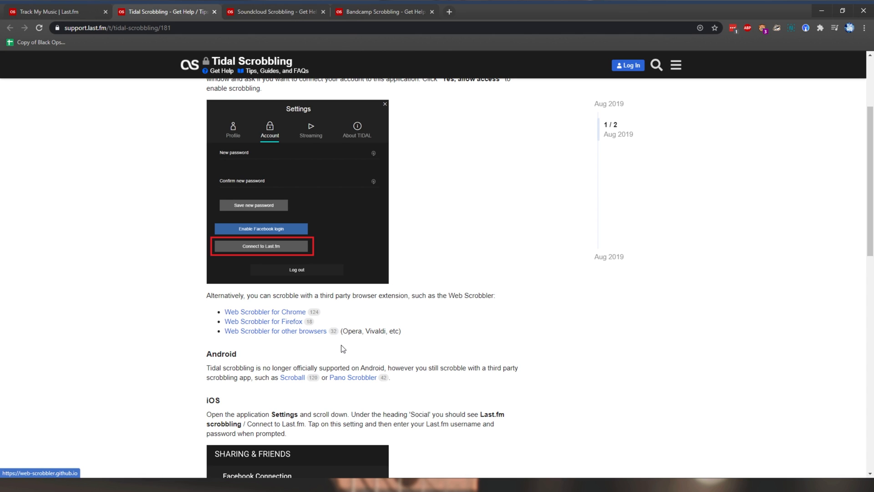
{"action": "scroll", "scroll_direction": "up", "scroll_amount": 3}
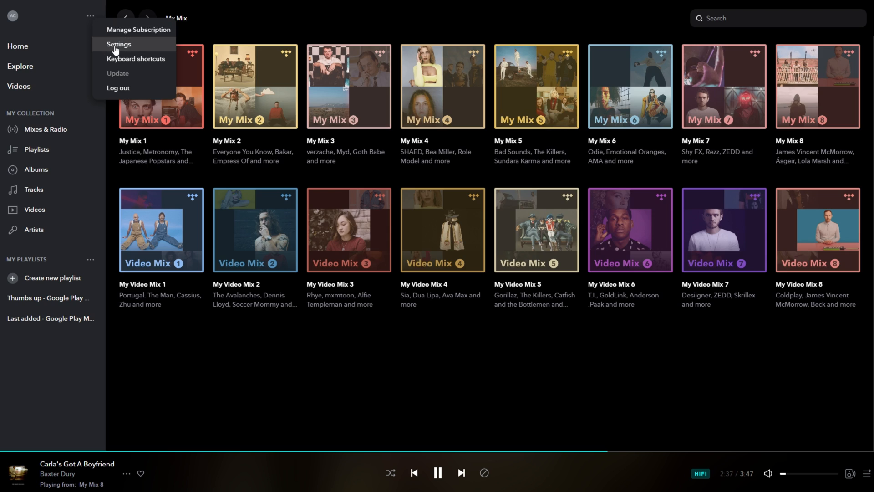
Step: Connect TIDAL to the Last.fm account from TIDAL's settings and grant it access
{"action": "left_click", "coordinate": [120, 43]}
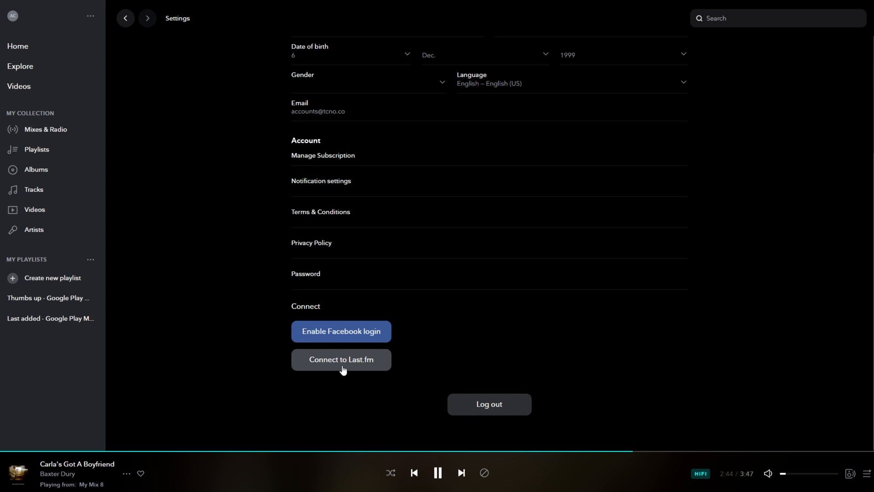
{"action": "left_click", "coordinate": [340, 358]}
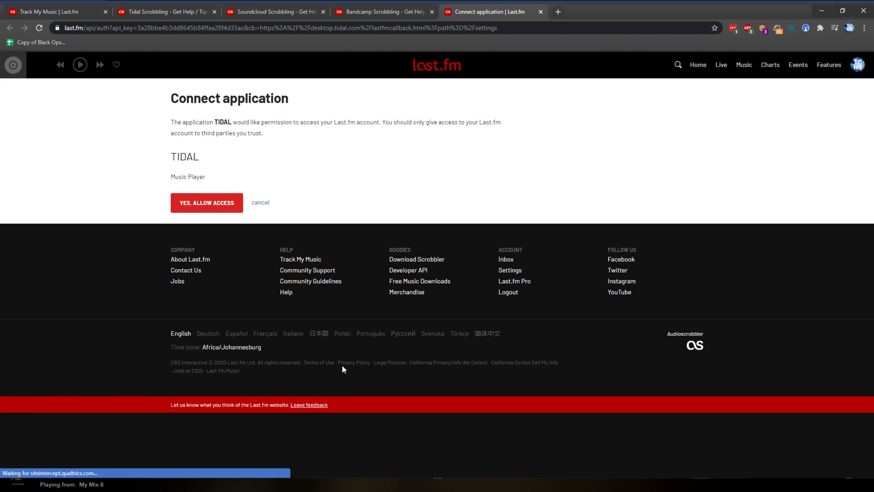
{"action": "left_click", "coordinate": [207, 202]}
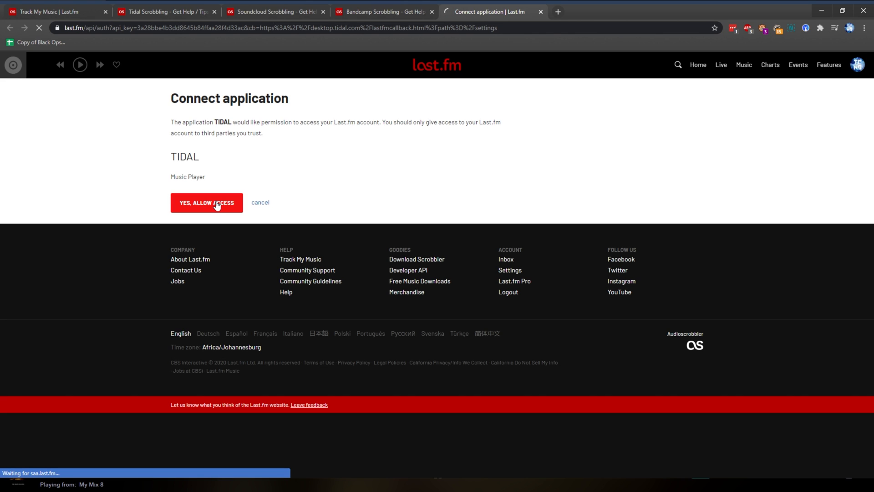
Step: Return to TIDAL settings to confirm the Last.fm connection now offers disconnect
{"action": "left_click", "coordinate": [206, 203]}
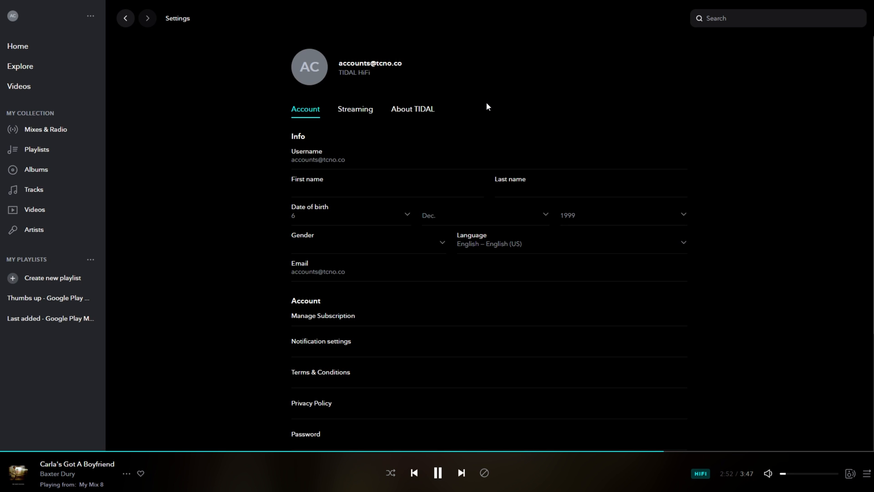
{"action": "scroll", "scroll_direction": "down", "scroll_amount": 3}
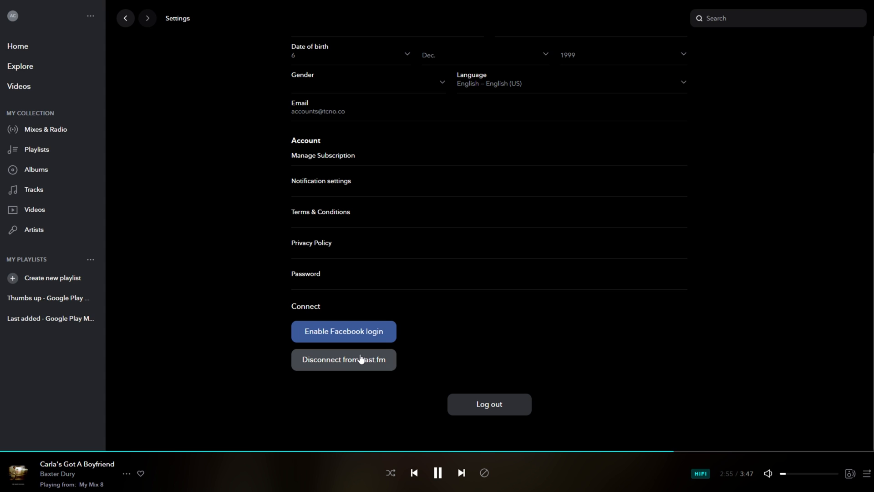
{"action": "scroll", "scroll_direction": "up", "scroll_amount": 3}
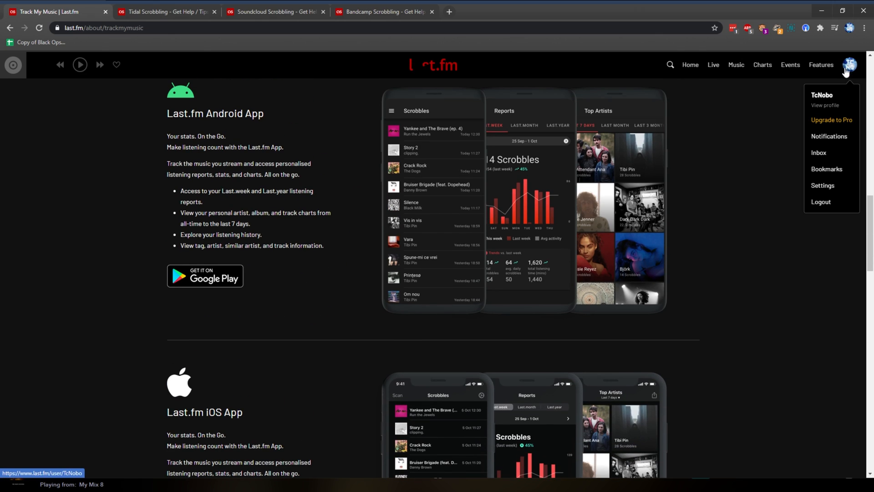
Step: View the Last.fm profile showing the first TIDAL scrobbles and dismiss the first-scrobble notice
{"action": "left_click", "coordinate": [825, 106]}
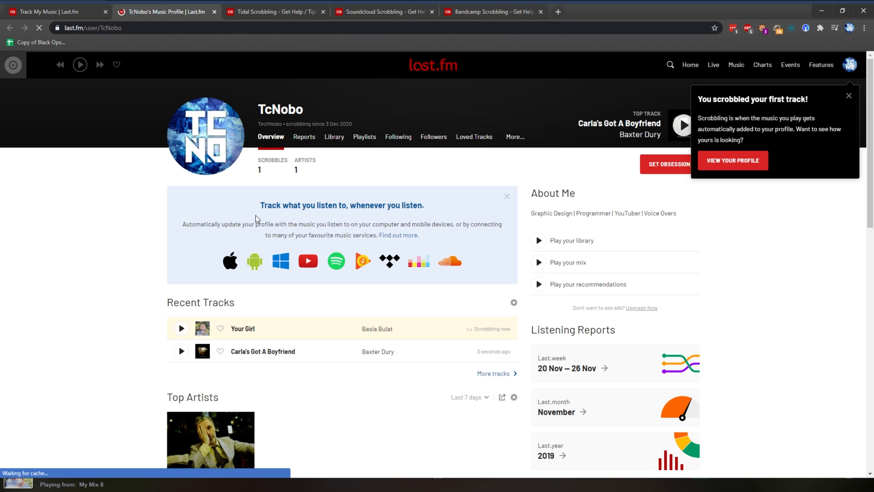
{"action": "scroll", "scroll_direction": "down", "scroll_amount": 3}
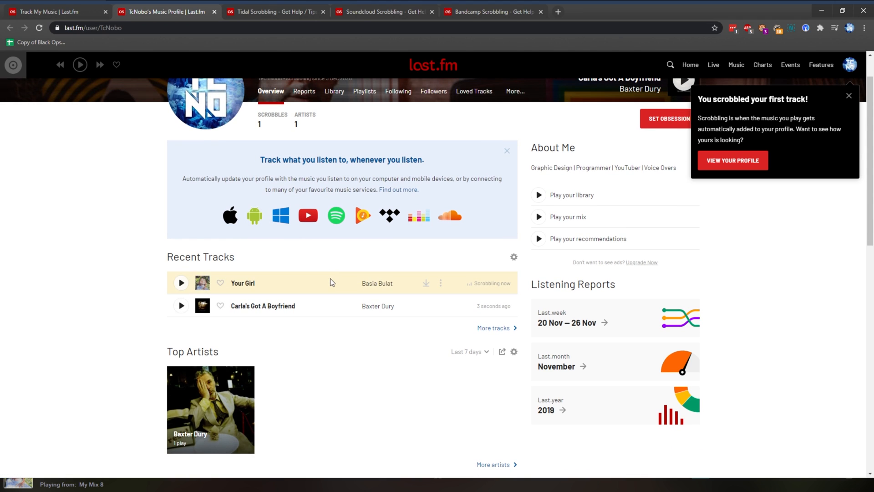
{"action": "scroll", "scroll_direction": "up", "scroll_amount": 3}
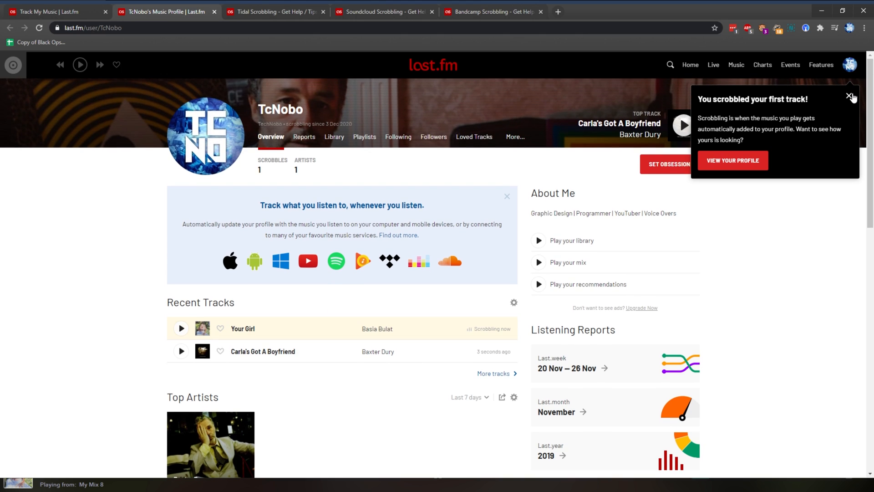
{"action": "left_click", "coordinate": [850, 97]}
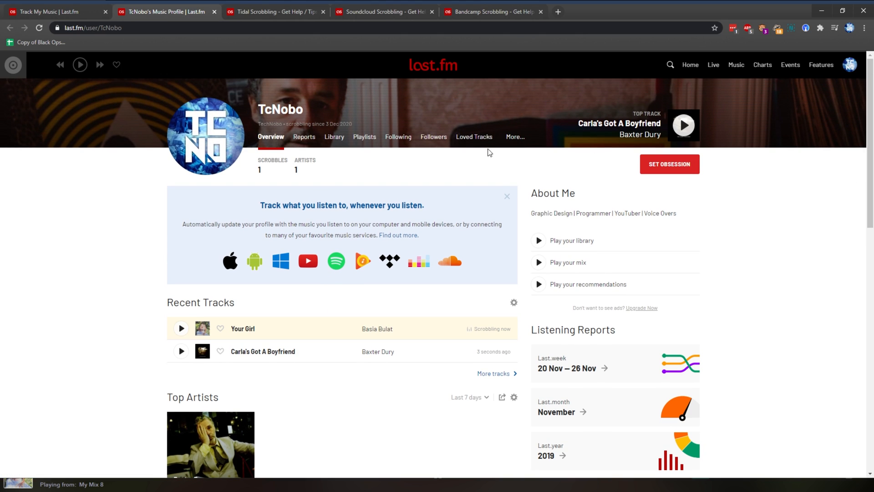
{"action": "mouse_move", "coordinate": [504, 349]}
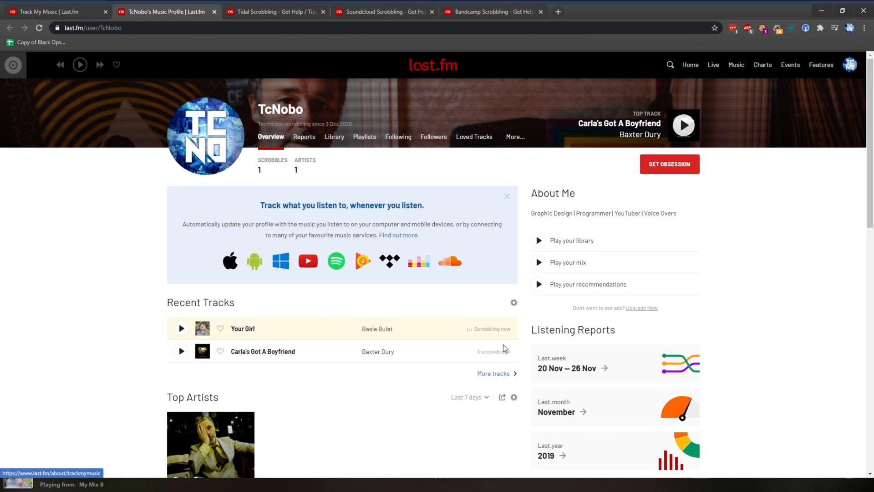
{"action": "mouse_move", "coordinate": [472, 215]}
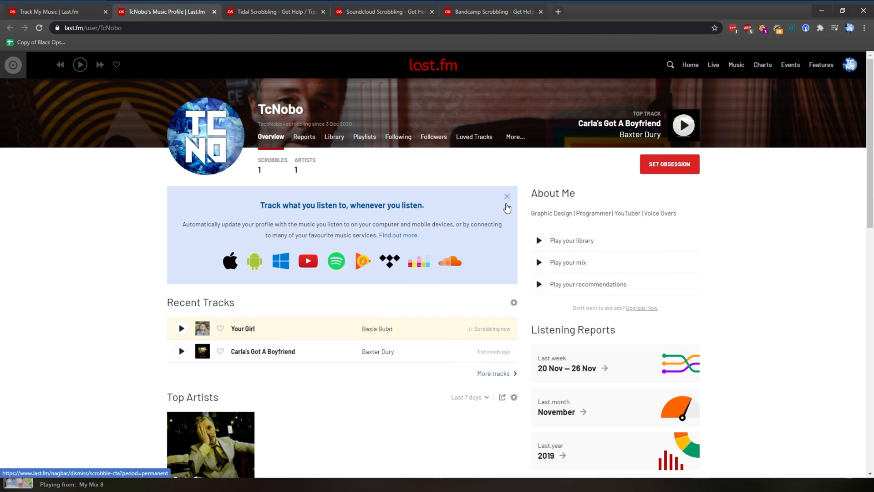
Step: Close the Tidal Scrobbling guide tab, landing on the SoundCloud guide
{"action": "scroll", "scroll_direction": "down", "scroll_amount": 3}
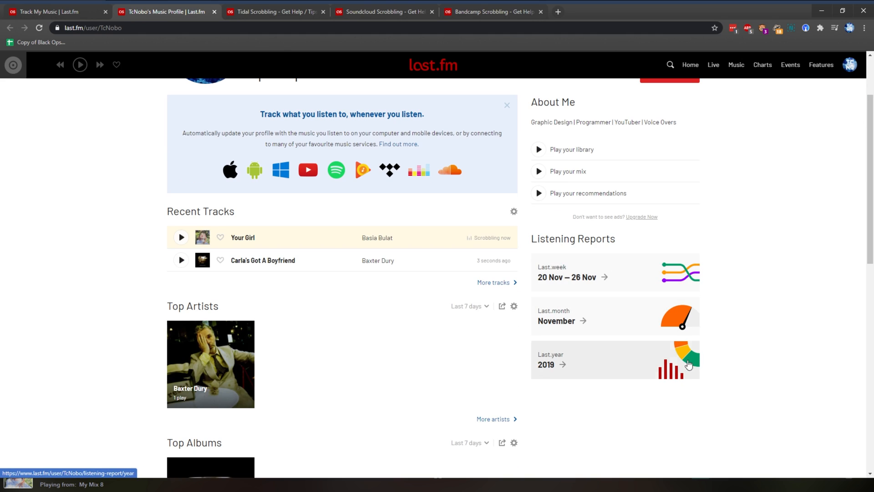
{"action": "left_click", "coordinate": [291, 11]}
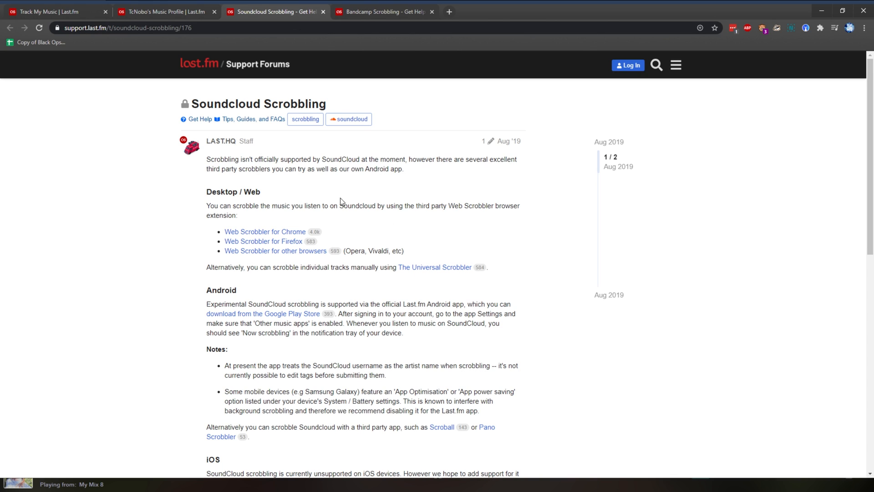
Step: Skim the Soundcloud Scrobbling post and close its tab, leaving the Bandcamp guide
{"action": "scroll", "scroll_direction": "down", "scroll_amount": 3}
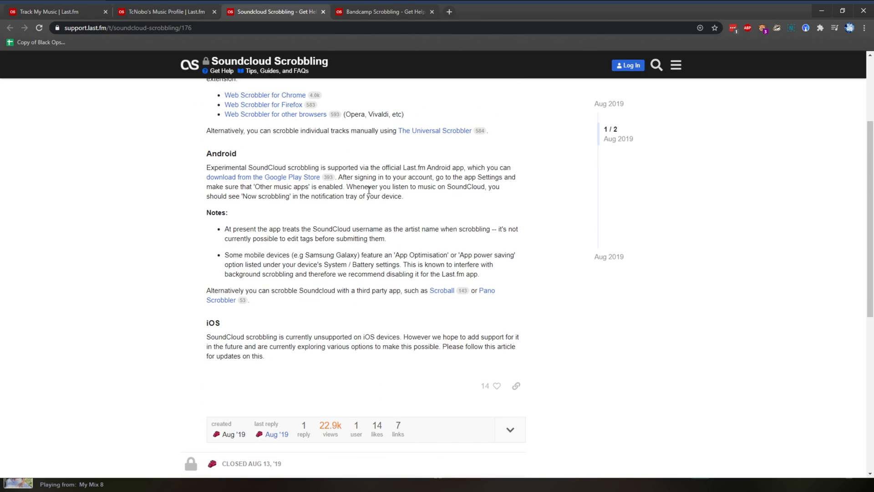
{"action": "scroll", "scroll_direction": "up", "scroll_amount": 3}
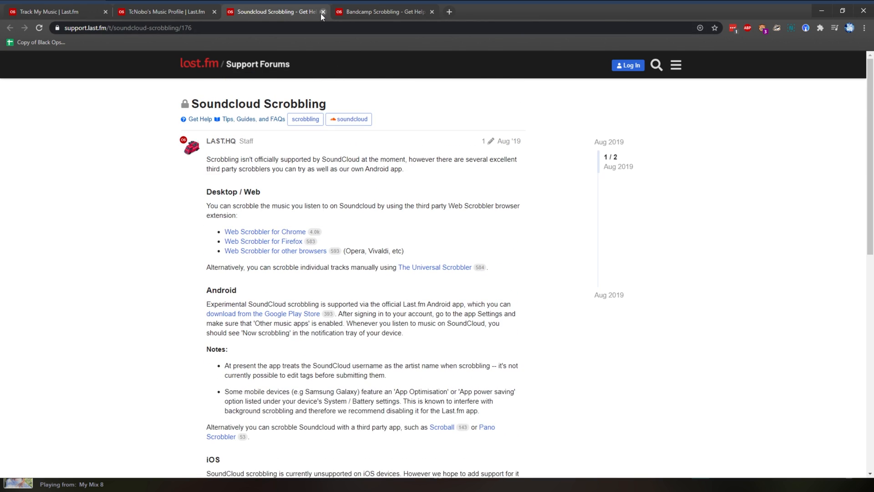
{"action": "left_click", "coordinate": [323, 11]}
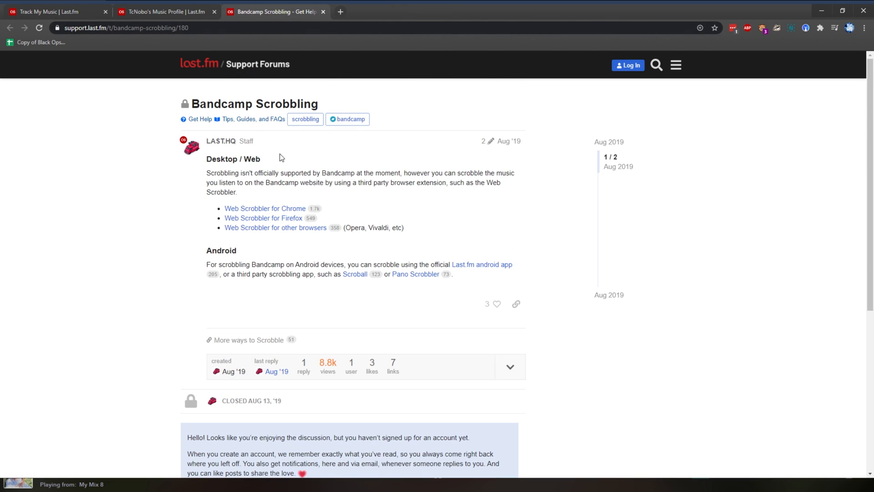
{"action": "mouse_move", "coordinate": [349, 217]}
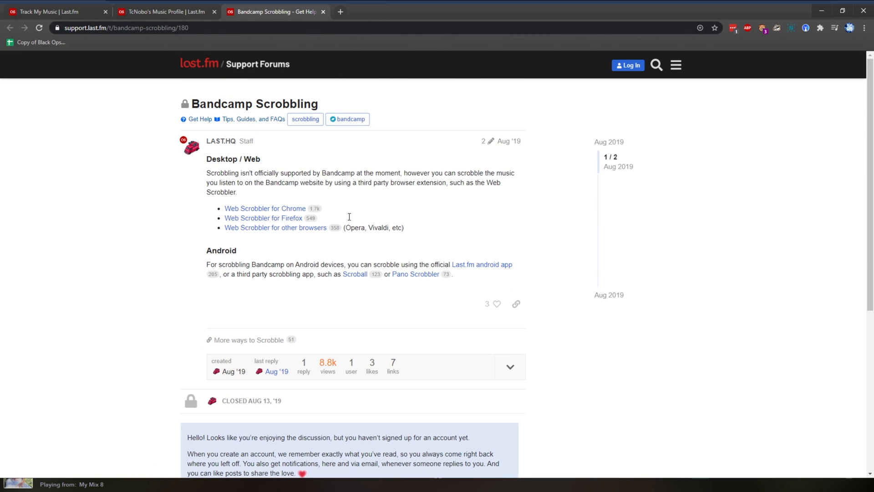
{"action": "mouse_move", "coordinate": [328, 162]}
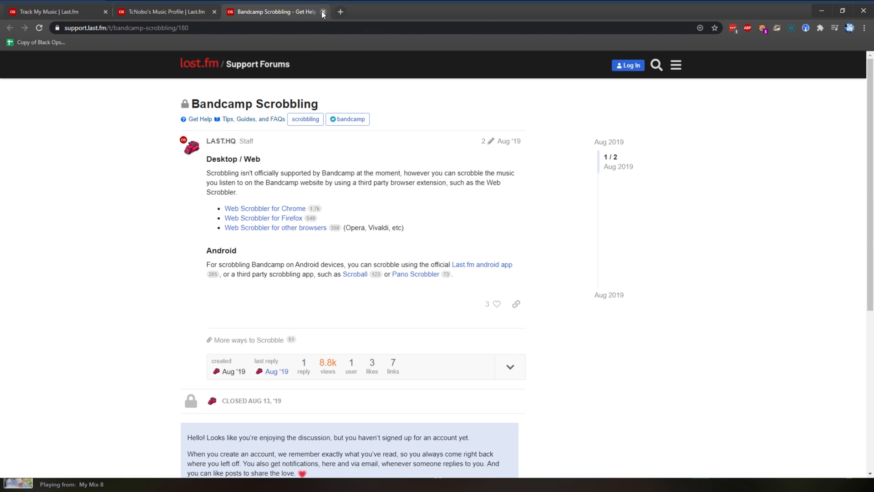
Step: Close the Bandcamp guide and skim the Spotify Scrobbling forum post from CONNECT under Spotify
{"action": "left_click", "coordinate": [322, 11]}
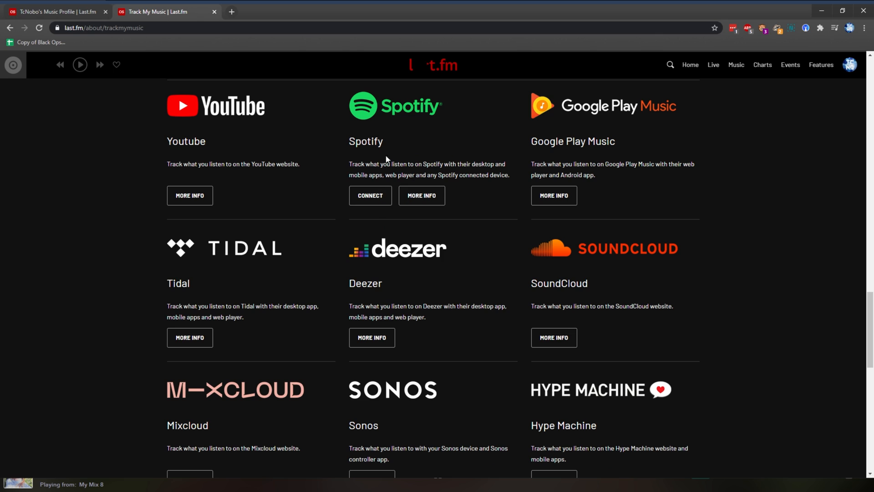
{"action": "mouse_move", "coordinate": [370, 195]}
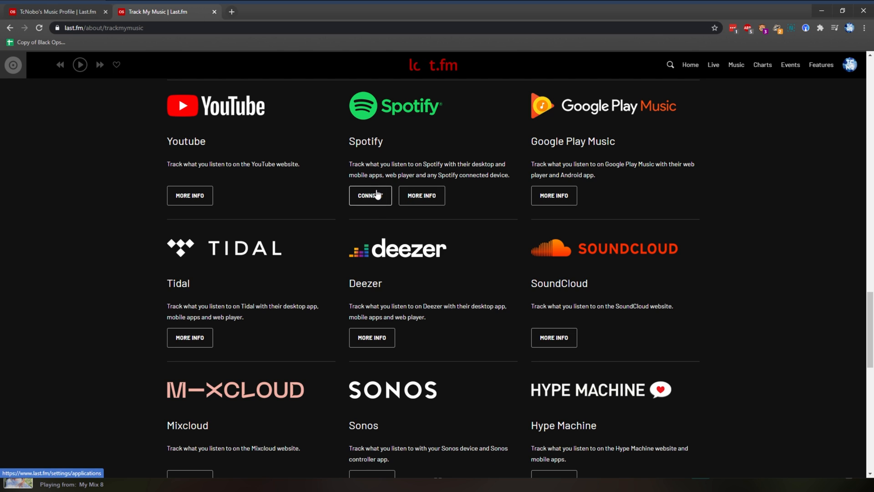
{"action": "left_click", "coordinate": [370, 195]}
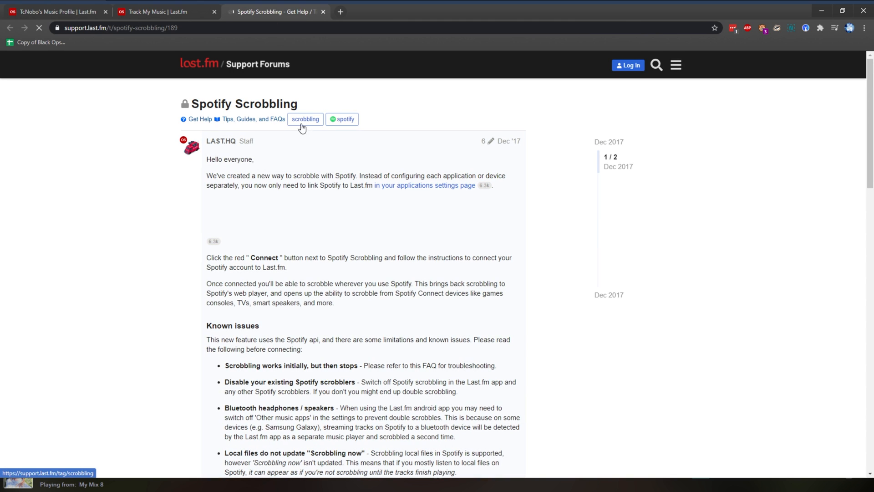
{"action": "scroll", "scroll_direction": "down", "scroll_amount": 3}
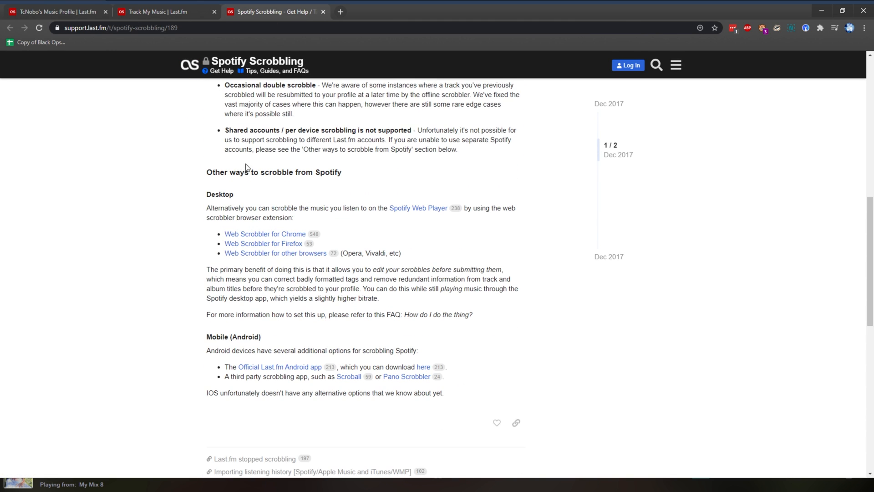
{"action": "double_click", "coordinate": [393, 253]}
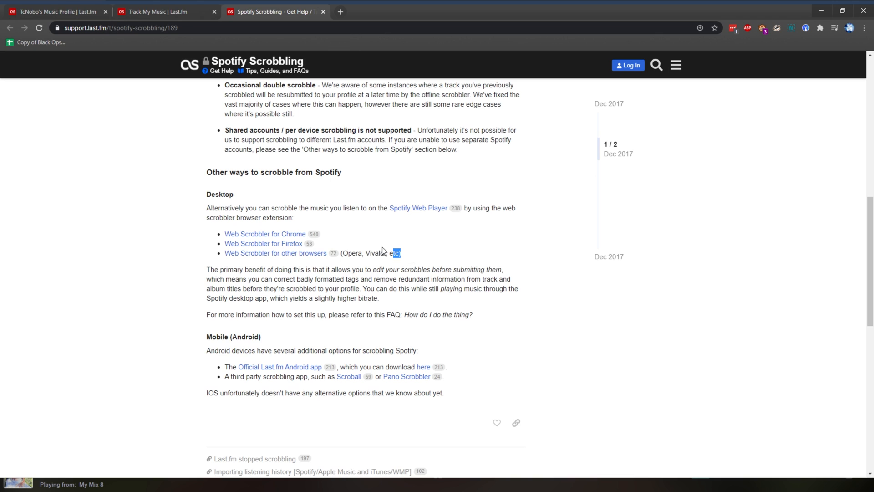
{"action": "scroll", "scroll_direction": "up", "scroll_amount": 3}
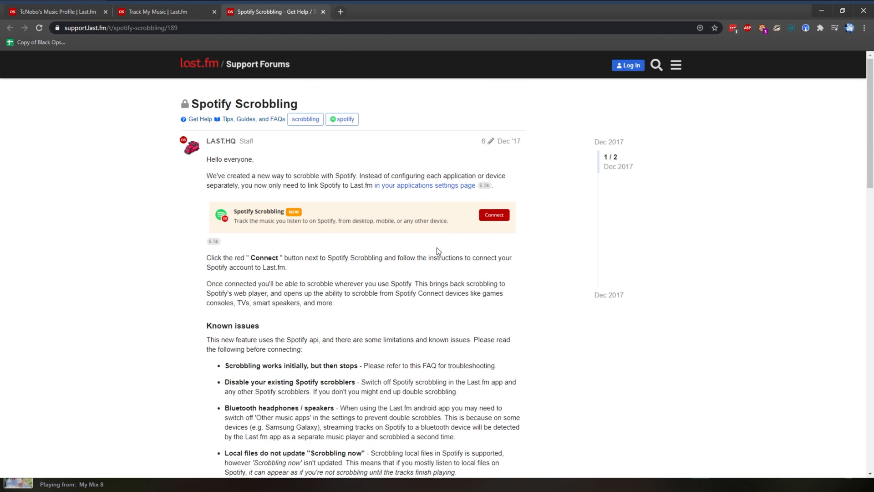
{"action": "mouse_move", "coordinate": [357, 242]}
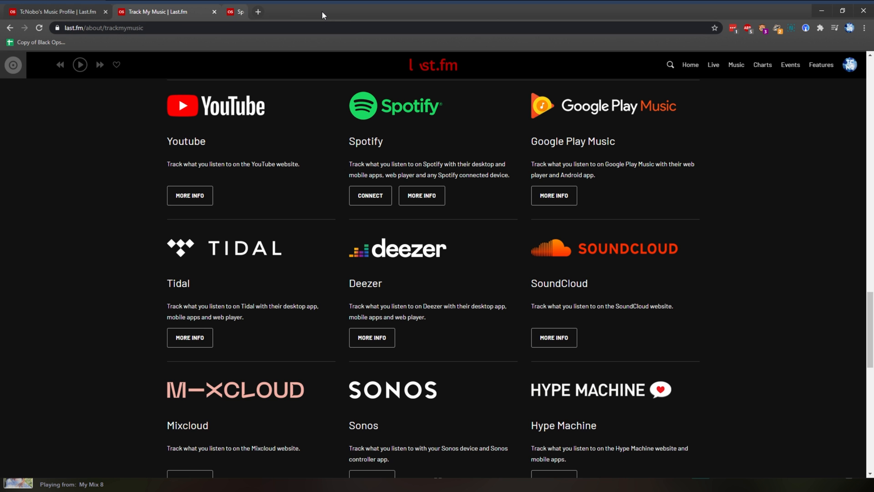
Step: Open the More Ways to Scrobble forum list and browse its supported players
{"action": "scroll", "scroll_direction": "down", "scroll_amount": 3}
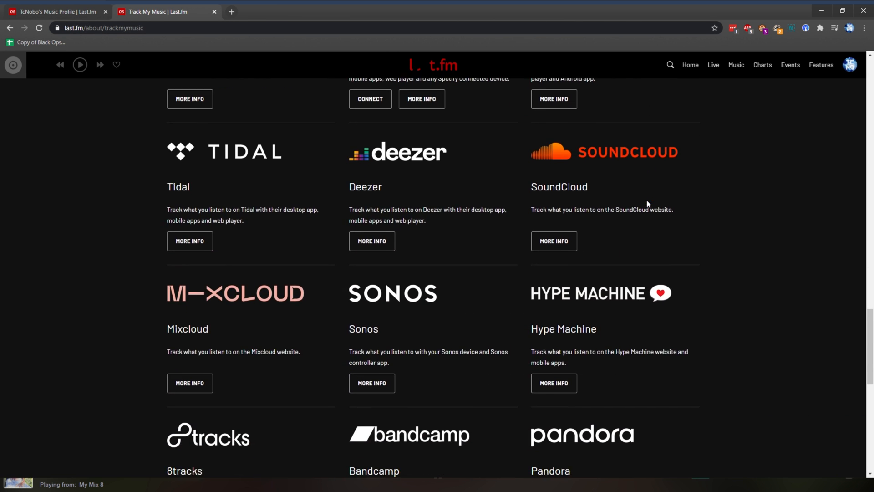
{"action": "scroll", "scroll_direction": "down", "scroll_amount": 3}
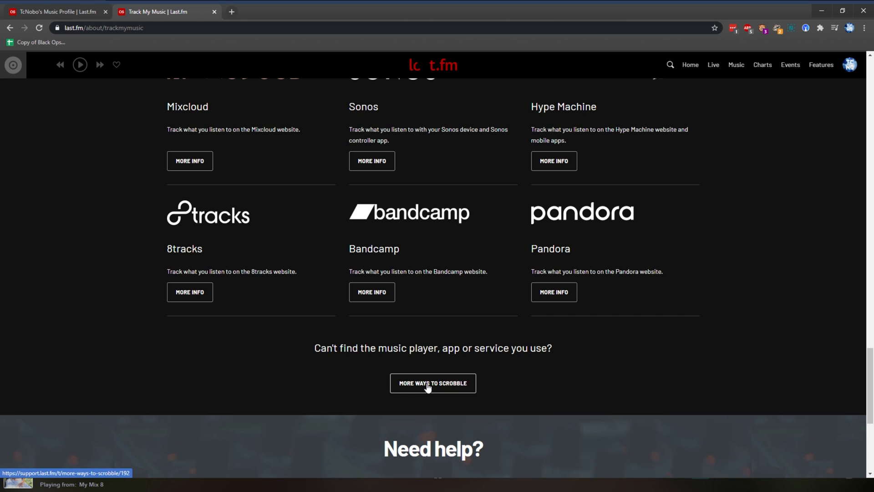
{"action": "left_click", "coordinate": [433, 383]}
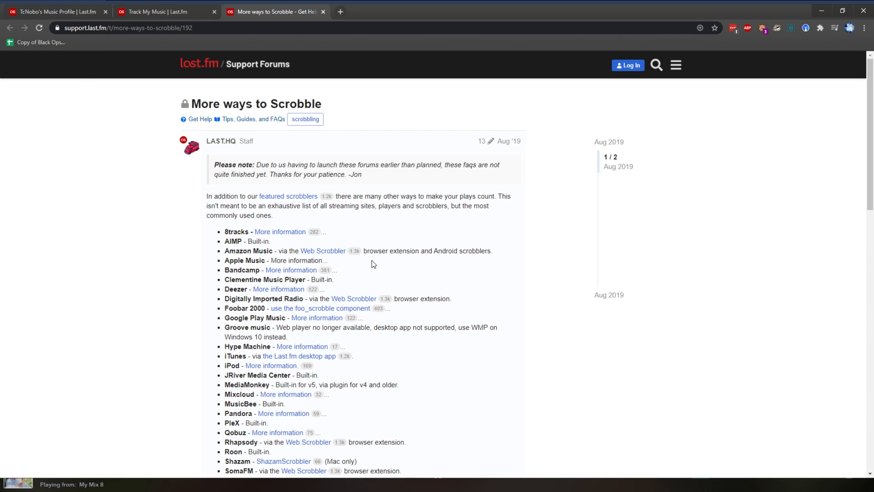
{"action": "scroll", "scroll_direction": "down", "scroll_amount": 3}
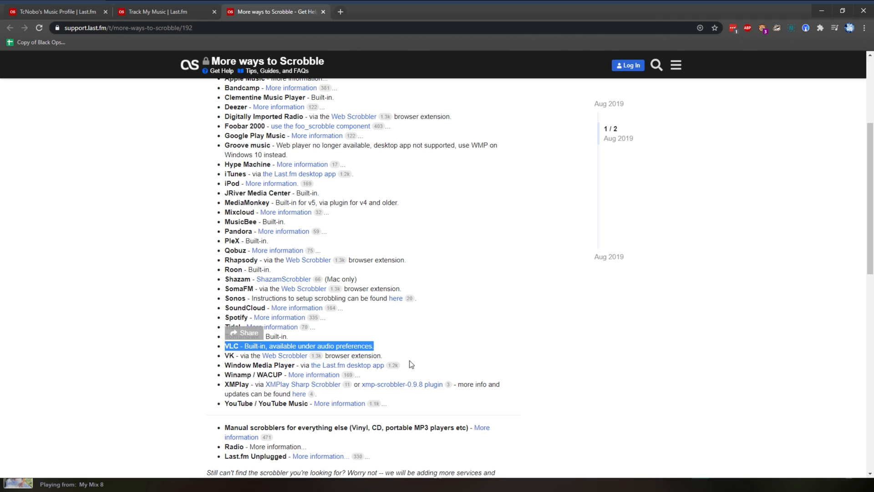
{"action": "scroll", "scroll_direction": "up", "scroll_amount": 3}
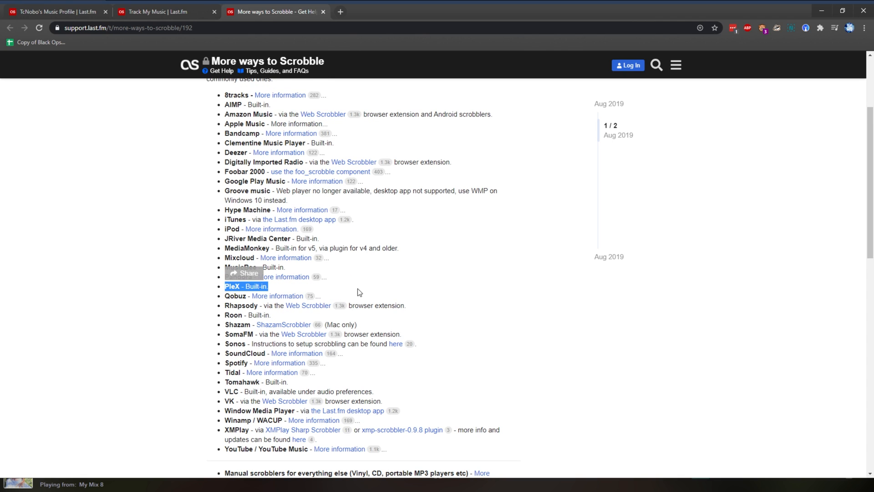
{"action": "scroll", "scroll_direction": "down", "scroll_amount": 3}
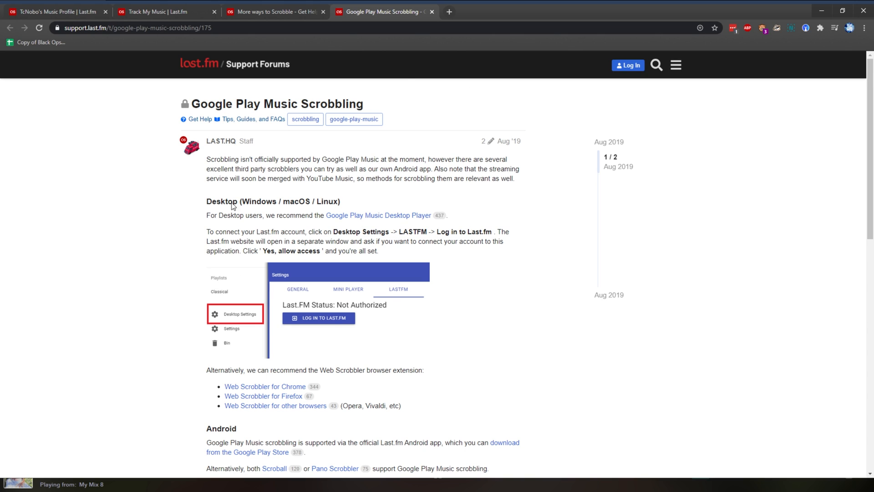
{"action": "mouse_move", "coordinate": [358, 233]}
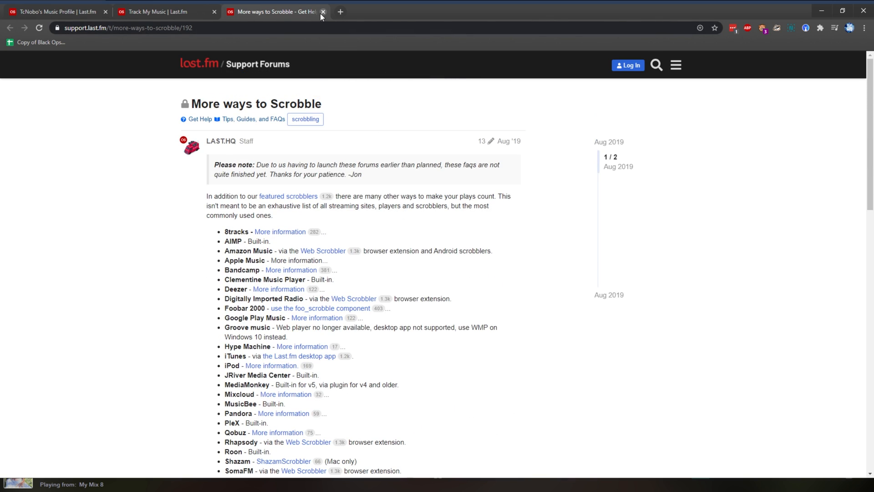
Step: Close the forum tab and bring up the Web Scrobbler extension's toolbar popup and context menu
{"action": "left_click", "coordinate": [323, 12]}
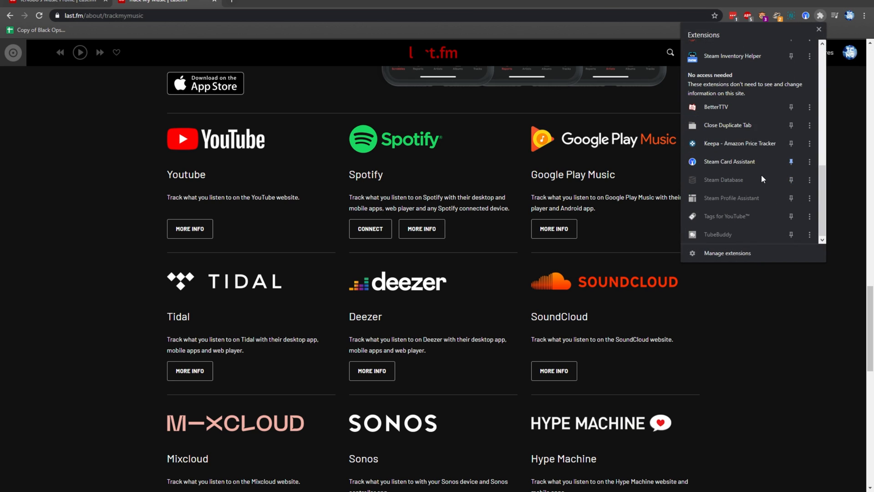
{"action": "scroll", "scroll_direction": "down", "scroll_amount": 3}
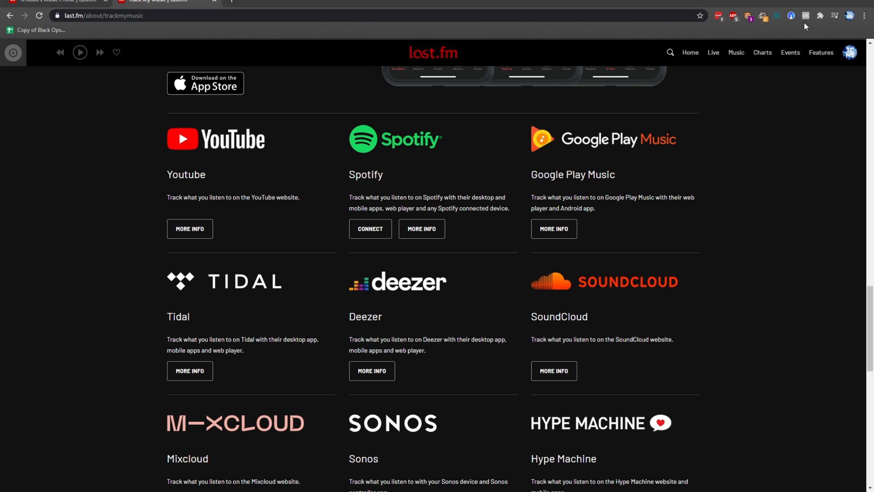
{"action": "left_click", "coordinate": [804, 15]}
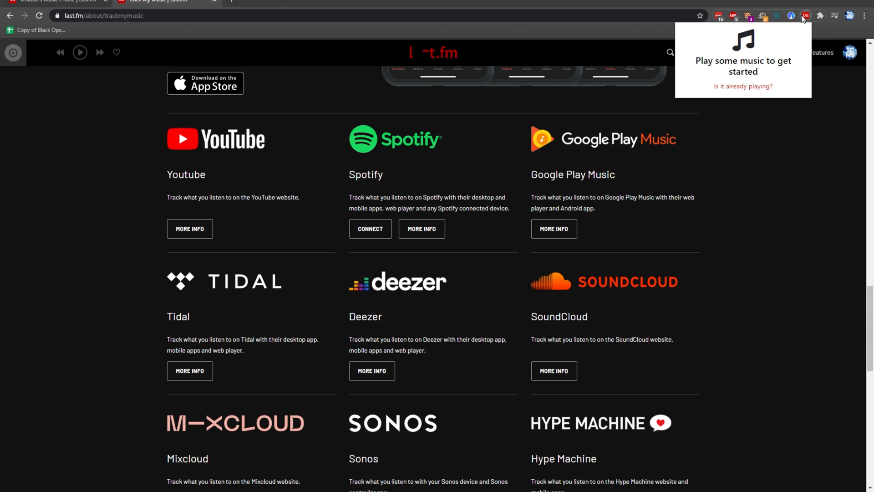
{"action": "right_click", "coordinate": [805, 15]}
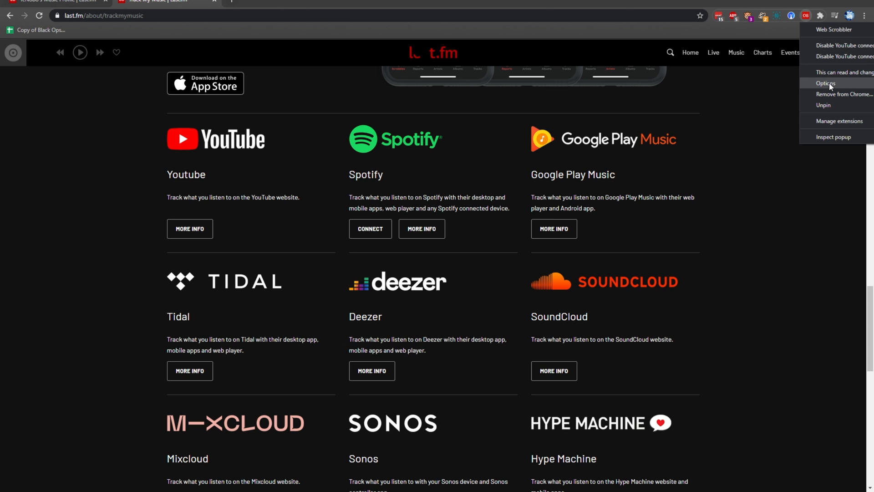
Step: Sign the Web Scrobbler extension into Last.fm from its Accounts settings and grant access
{"action": "left_click", "coordinate": [826, 83]}
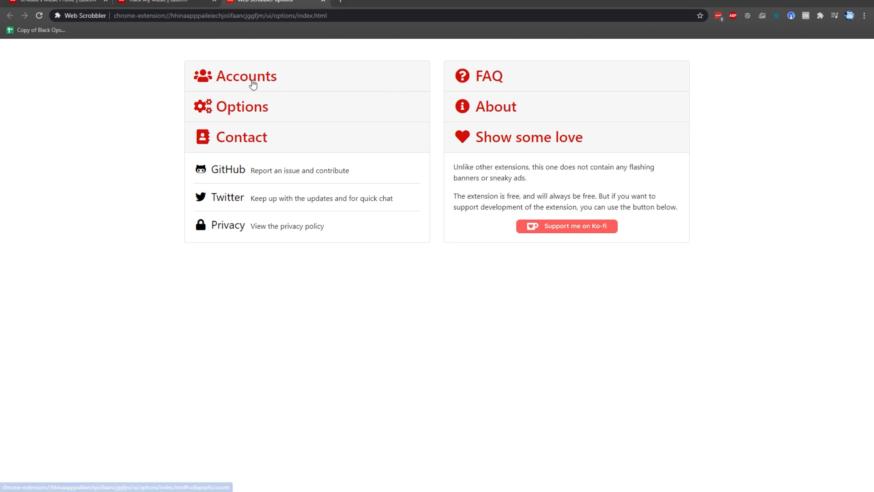
{"action": "left_click", "coordinate": [247, 76]}
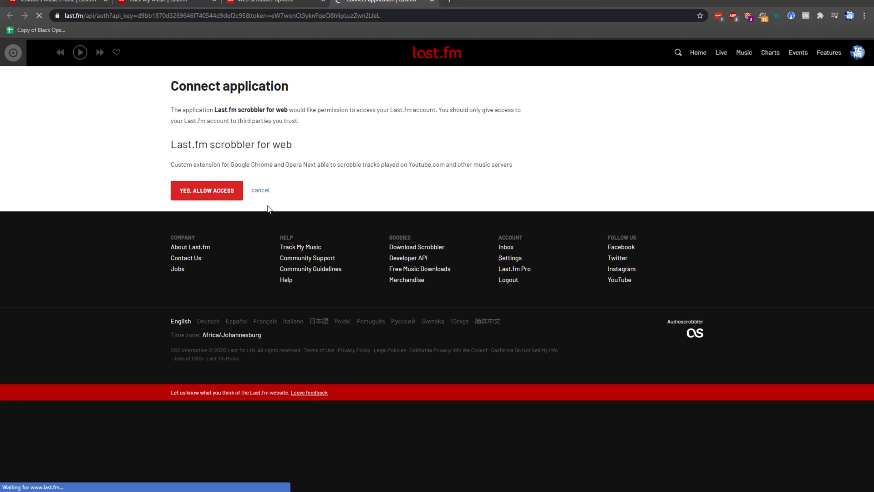
{"action": "left_click", "coordinate": [207, 190]}
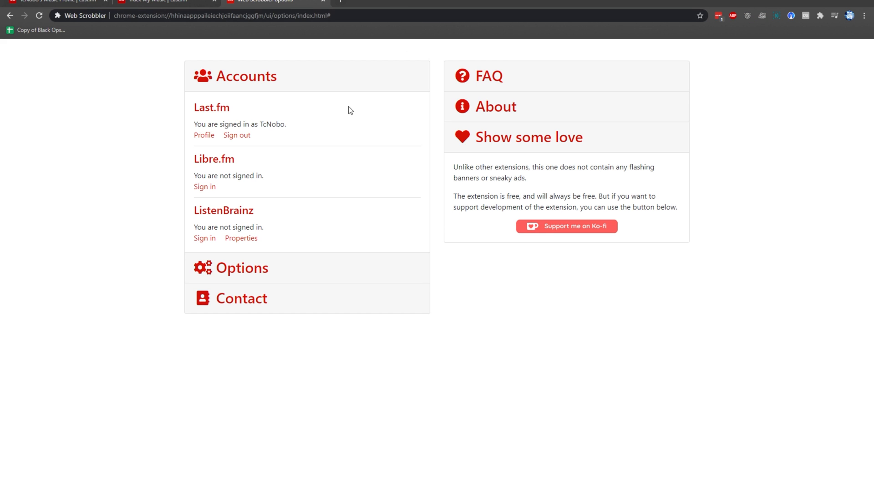
{"action": "double_click", "coordinate": [272, 124]}
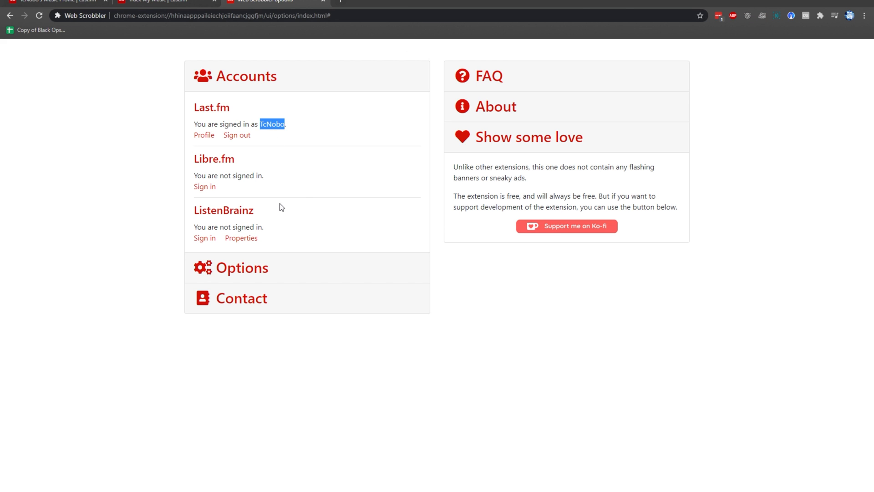
{"action": "double_click", "coordinate": [231, 211]}
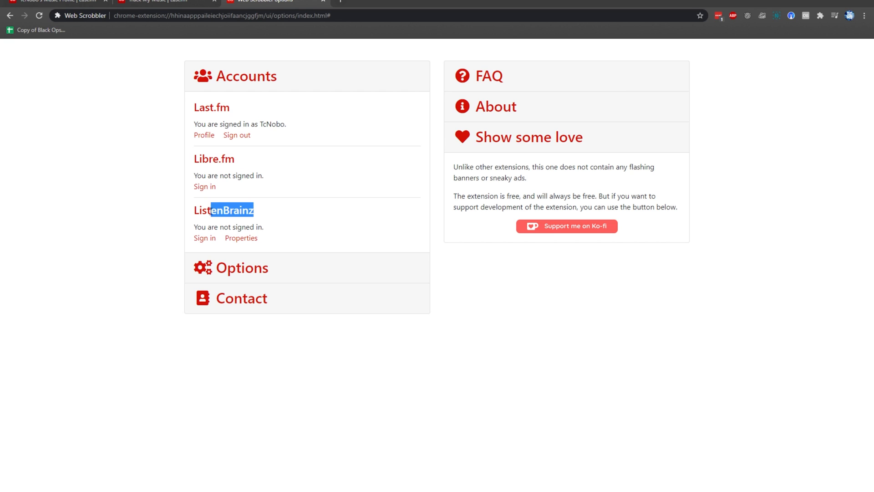
Step: Review Web Scrobbler's options, supported websites, About and Show some love sections
{"action": "left_click", "coordinate": [242, 268]}
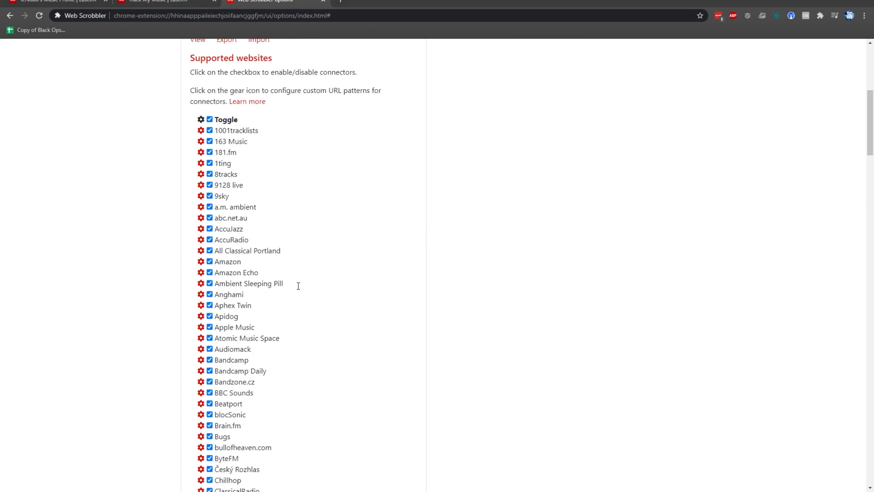
{"action": "scroll", "scroll_direction": "down", "scroll_amount": 3}
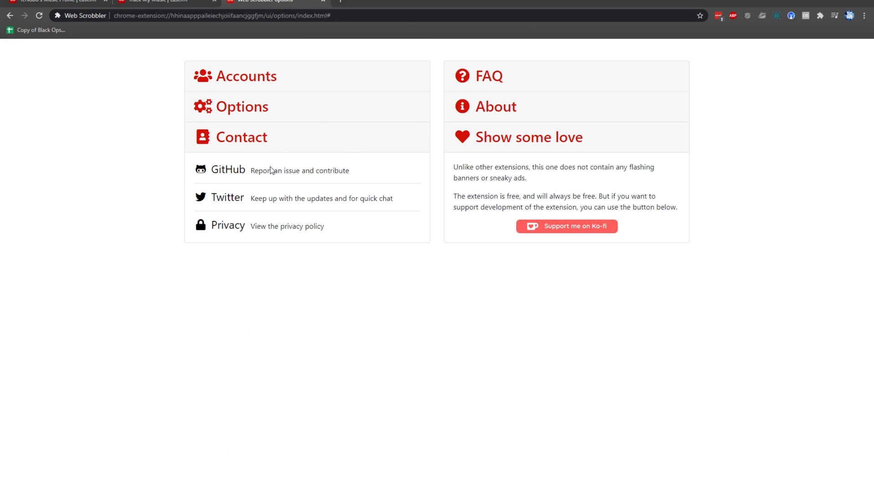
{"action": "mouse_move", "coordinate": [347, 213]}
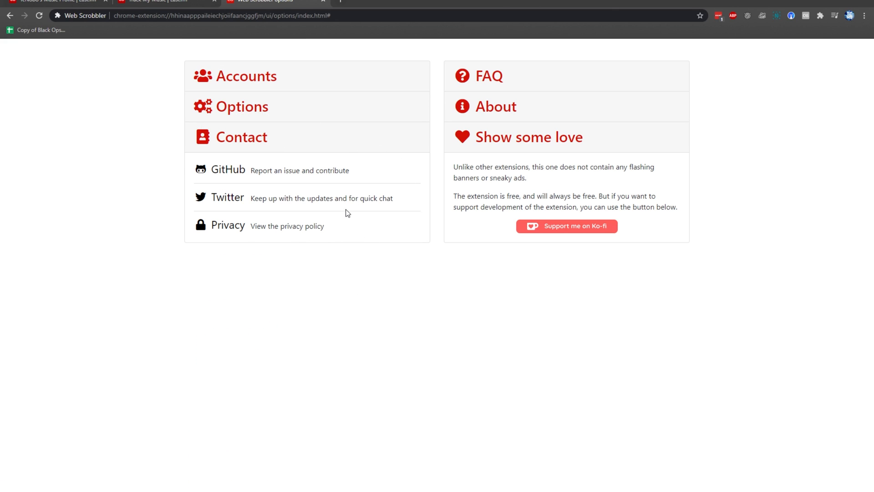
{"action": "left_click", "coordinate": [495, 107]}
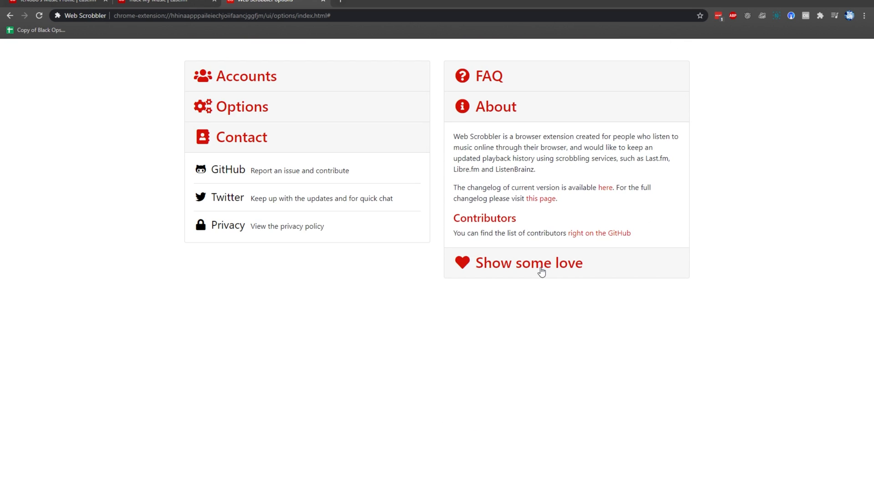
{"action": "left_click", "coordinate": [156, 2]}
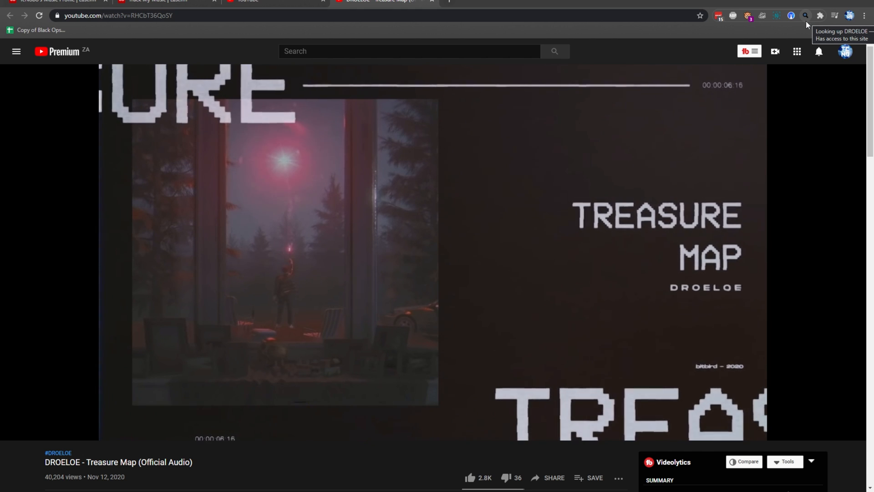
Step: Play YouTube videos and check Web Scrobbler's detection of each, ending on Elderbrook's Good Times
{"action": "left_click", "coordinate": [806, 16]}
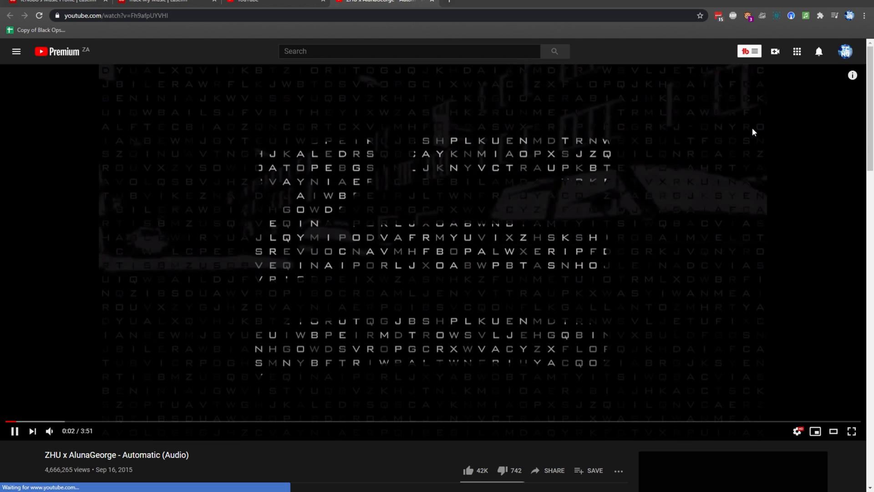
{"action": "left_click", "coordinate": [806, 15]}
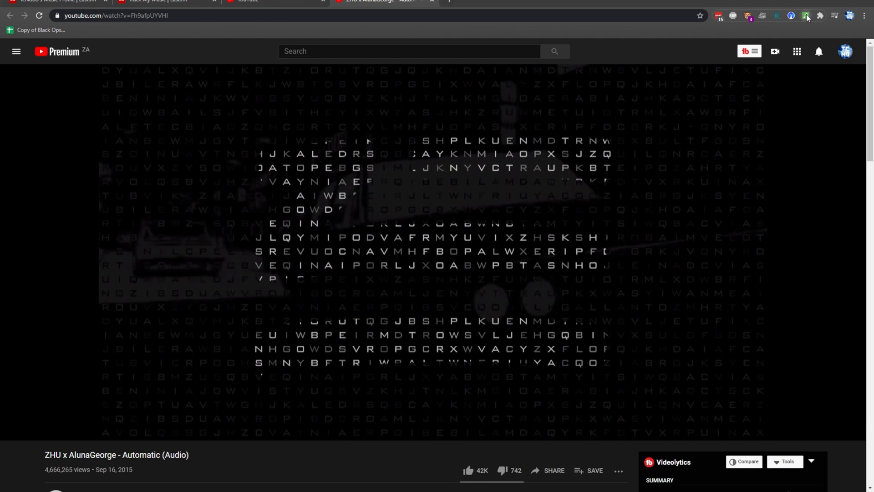
{"action": "left_click", "coordinate": [806, 15]}
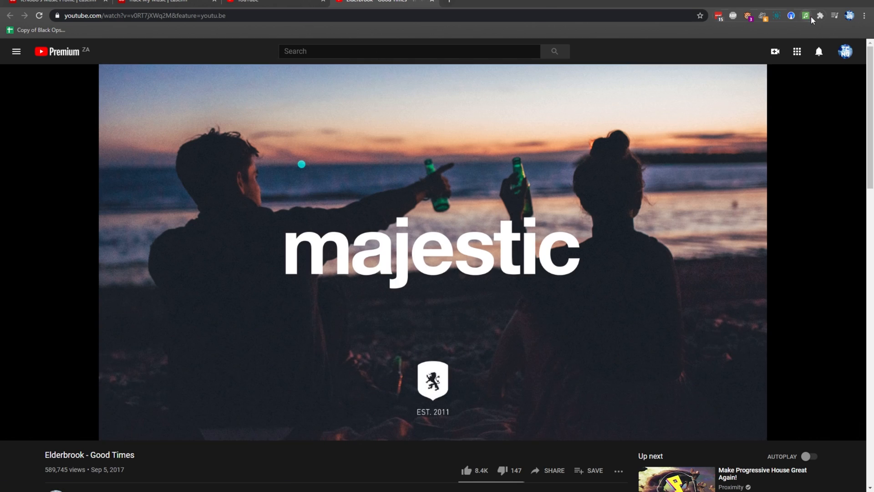
{"action": "left_click", "coordinate": [806, 15]}
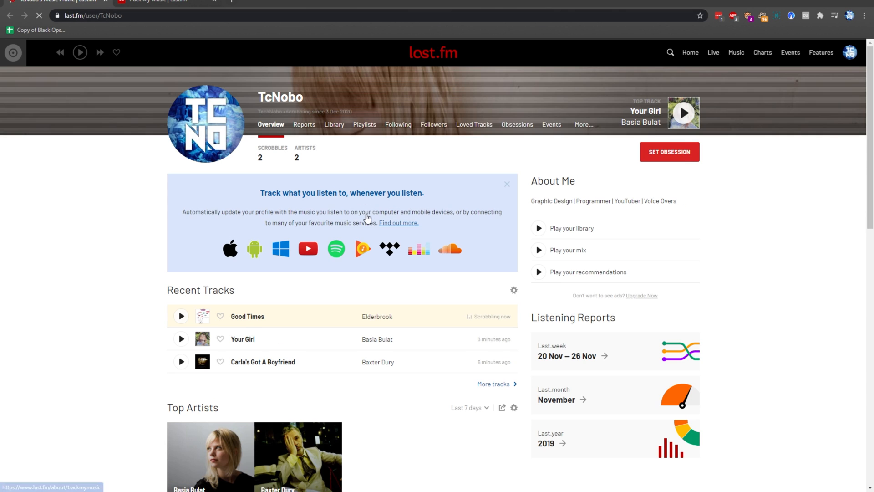
{"action": "mouse_move", "coordinate": [321, 320]}
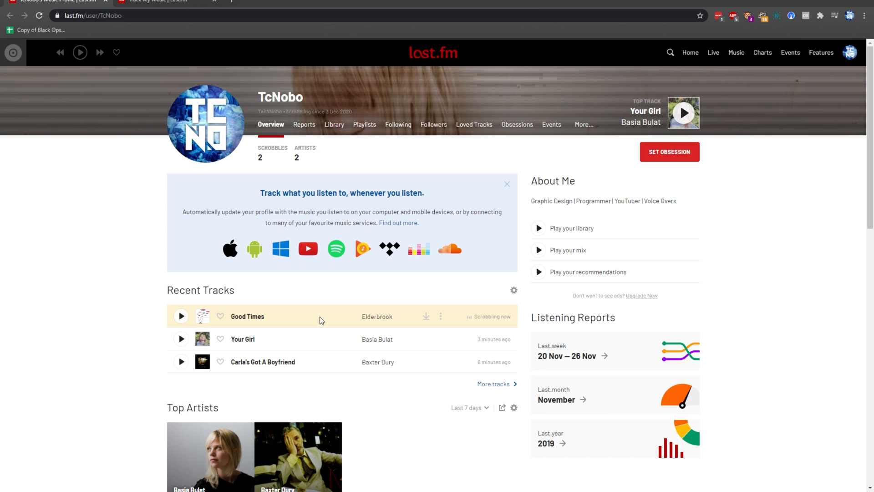
{"action": "mouse_move", "coordinate": [384, 382]}
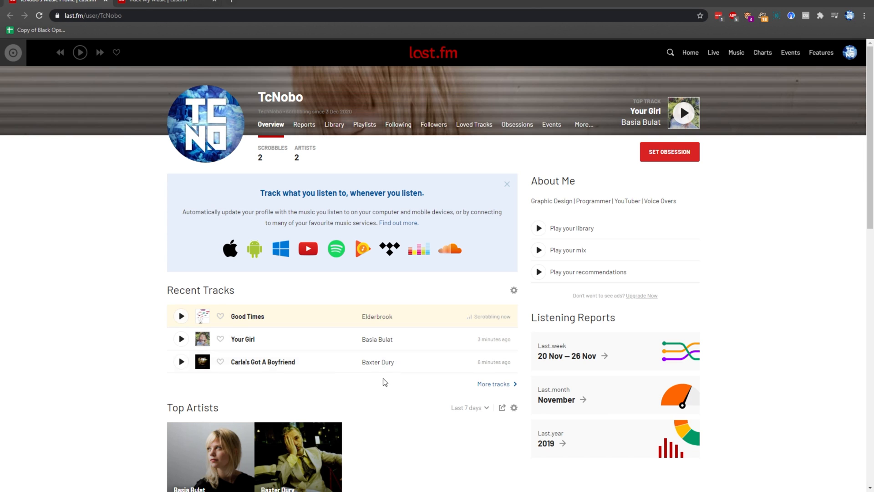
{"action": "mouse_move", "coordinate": [567, 318]}
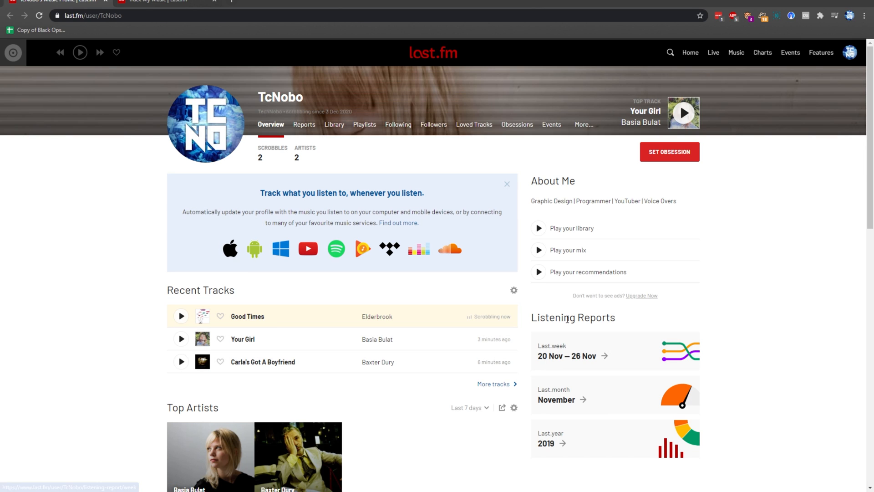
{"action": "mouse_move", "coordinate": [404, 285]}
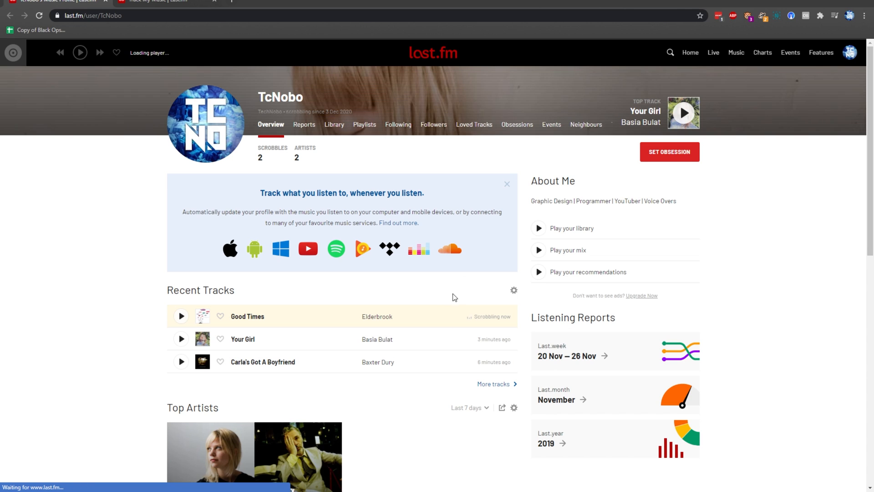
Step: Scroll the Last.fm profile through Top Artists back to Recent Tracks with Good Times scrobbling now
{"action": "scroll", "scroll_direction": "down", "scroll_amount": 3}
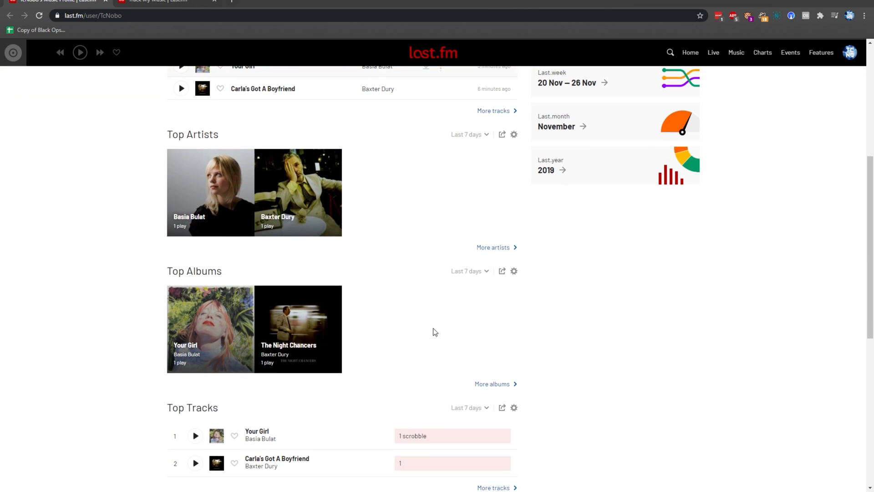
{"action": "scroll", "scroll_direction": "up", "scroll_amount": 3}
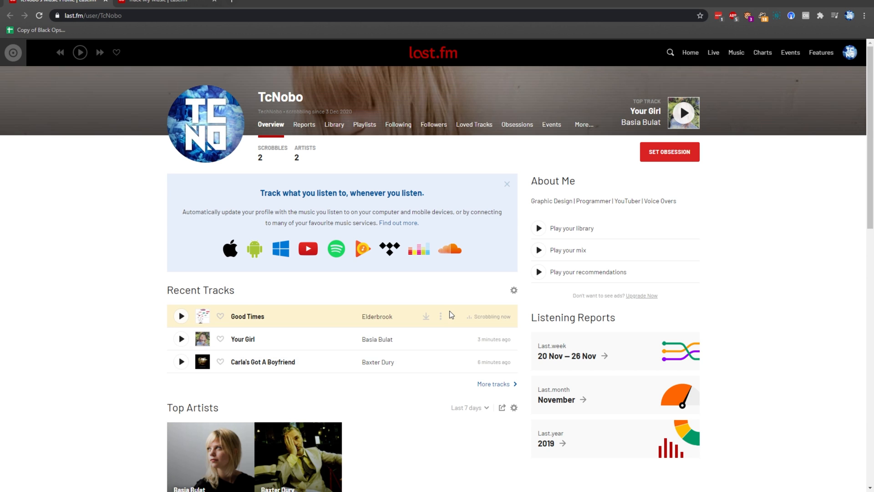
{"action": "mouse_move", "coordinate": [403, 313]}
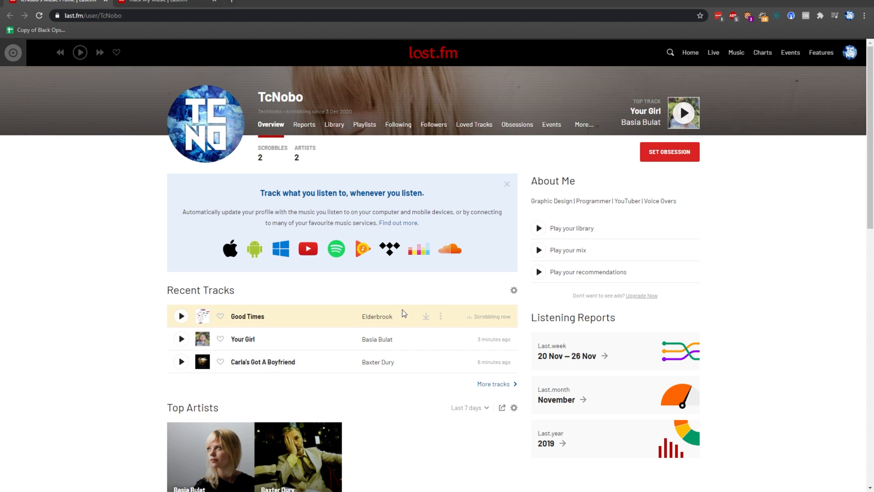